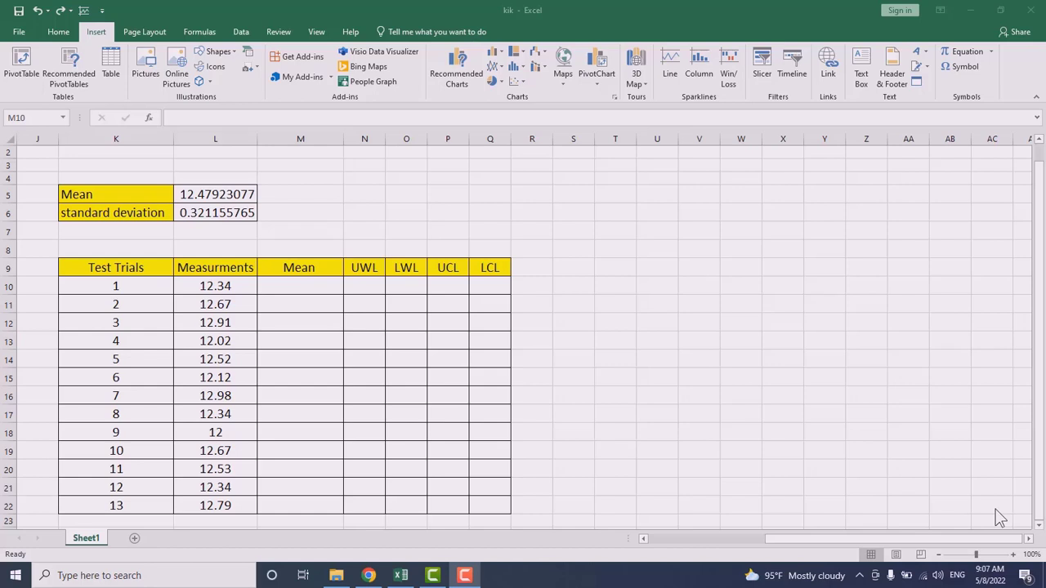
mouse_move(1012, 473)
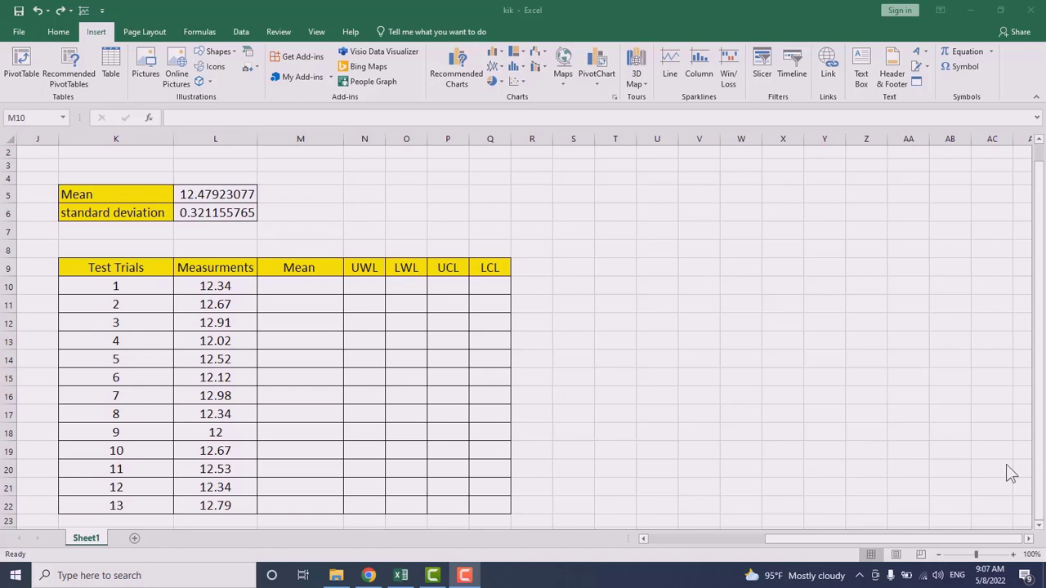
mouse_move(487, 344)
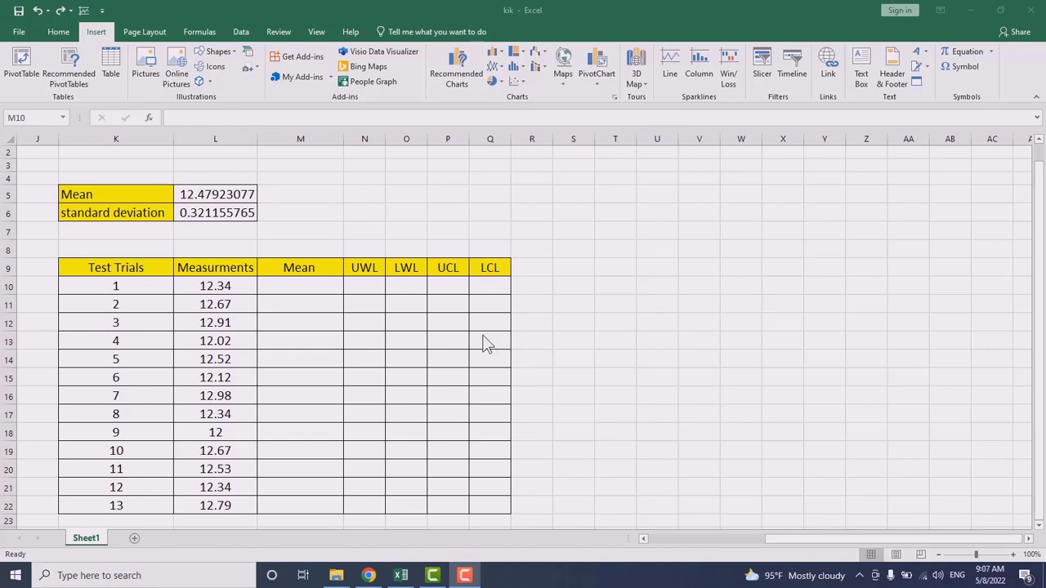
mouse_move(216, 503)
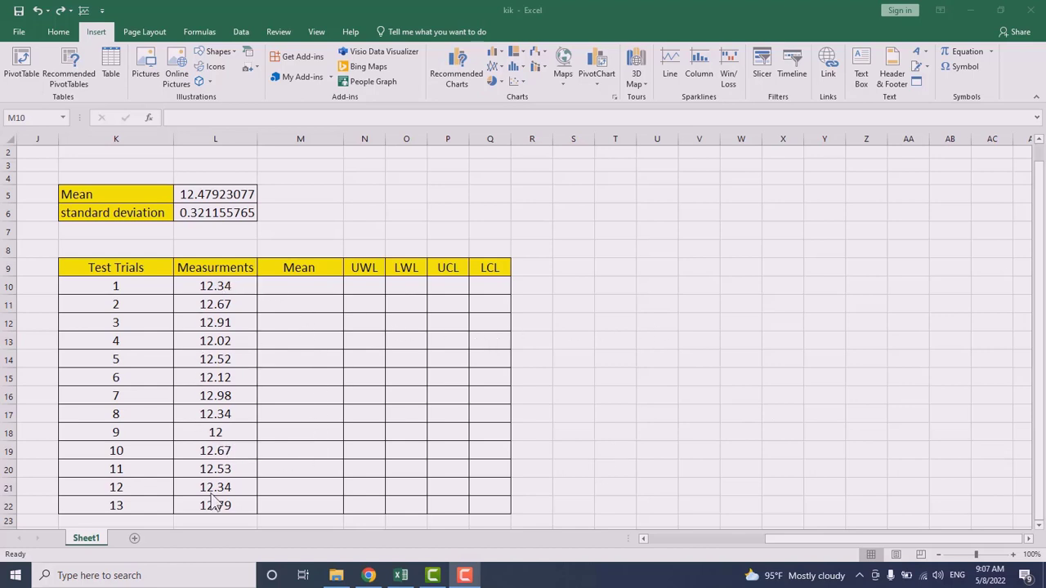
mouse_move(193, 338)
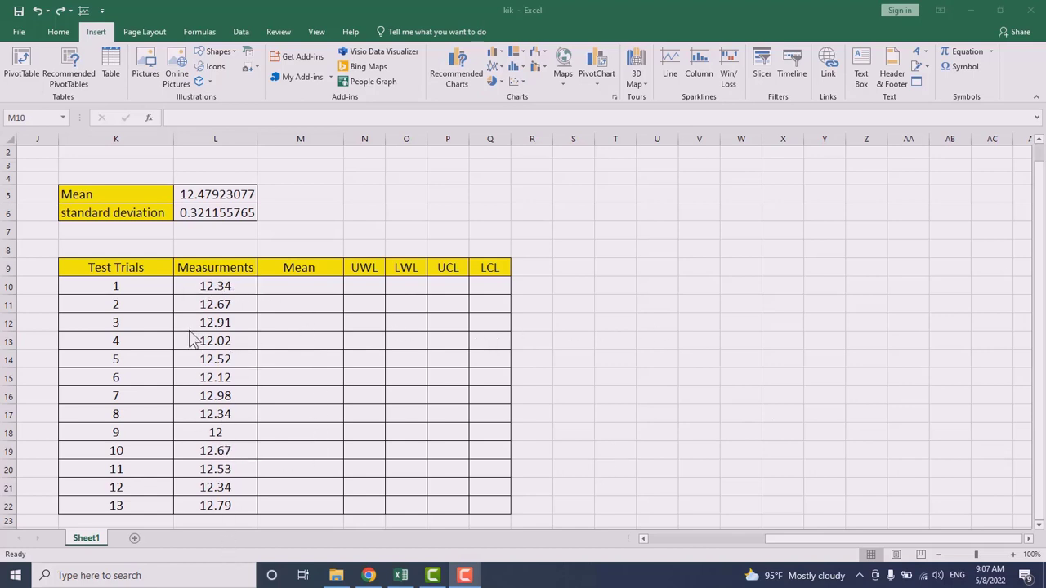
mouse_move(211, 307)
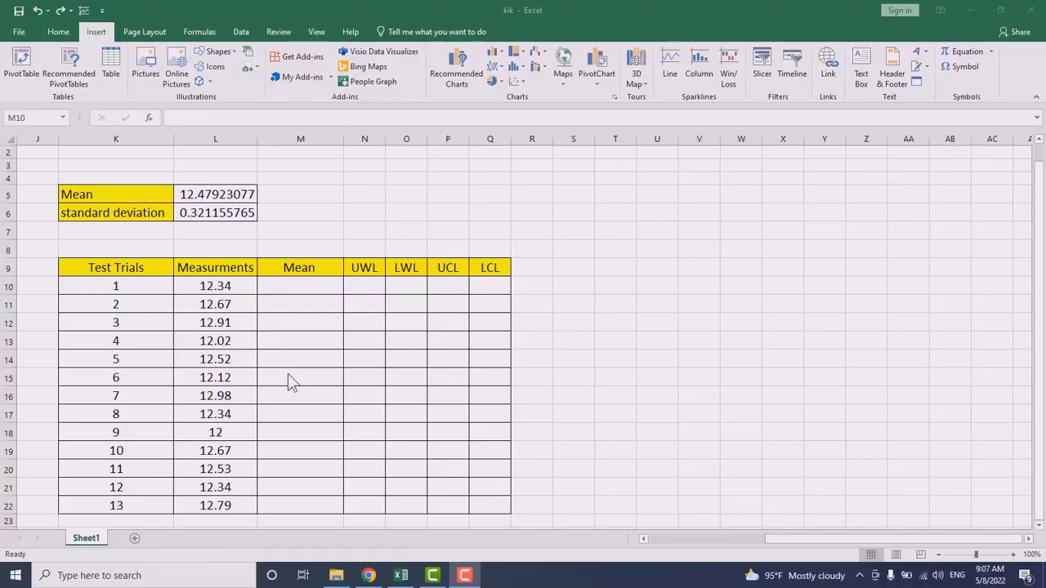
mouse_move(350, 412)
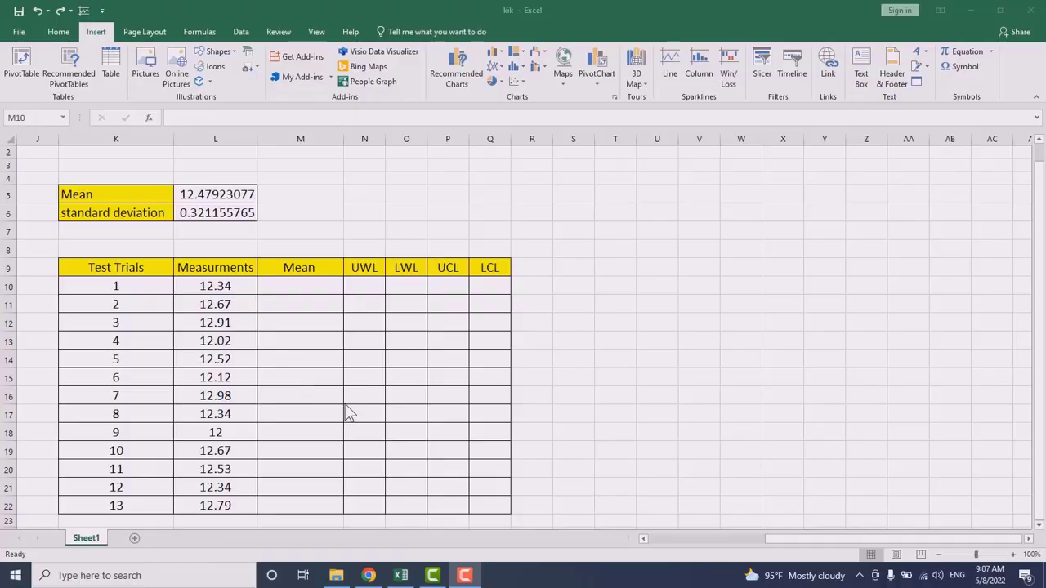
mouse_move(281, 494)
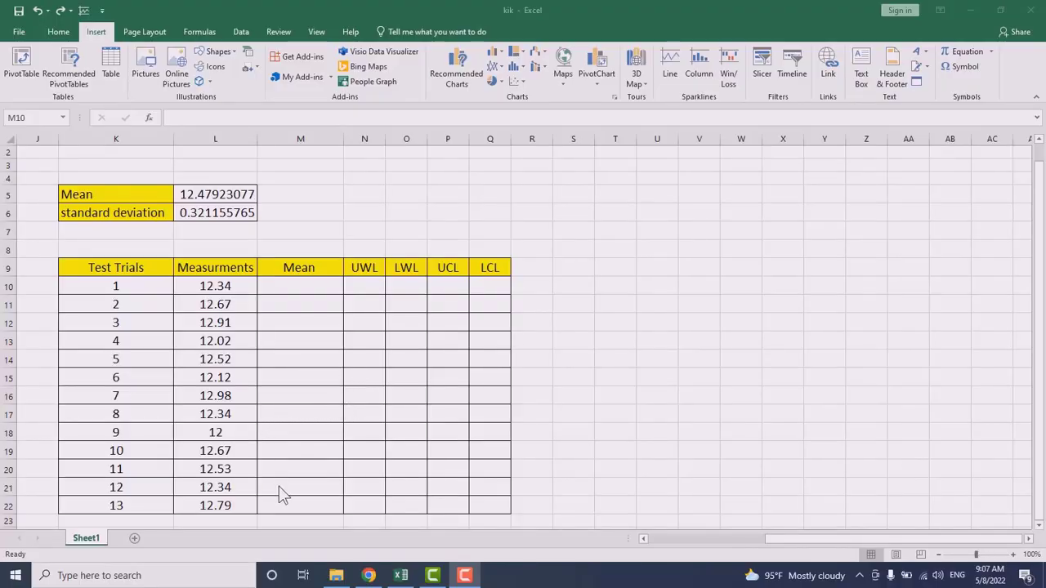
mouse_move(209, 473)
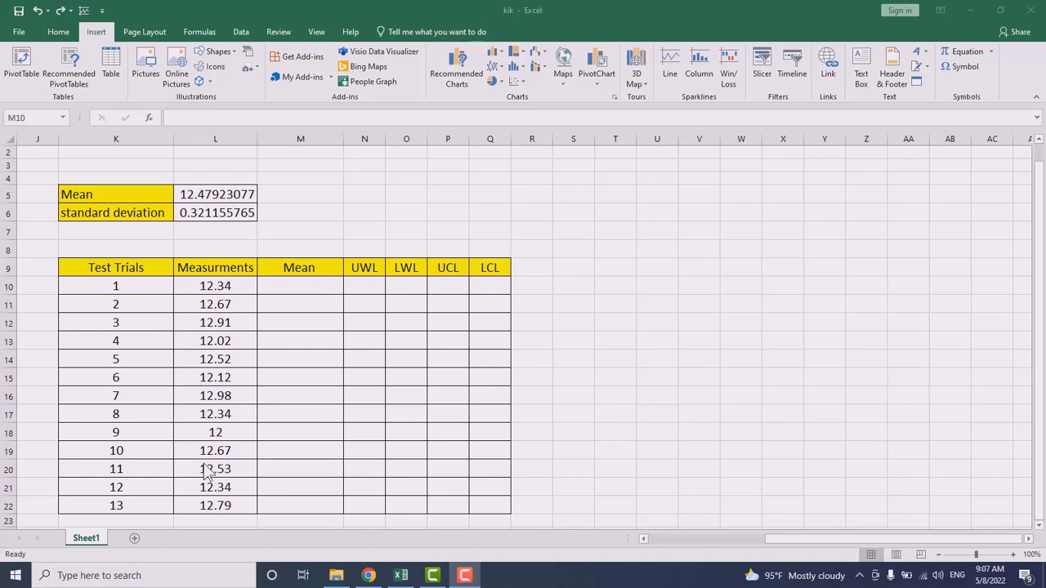
mouse_move(205, 487)
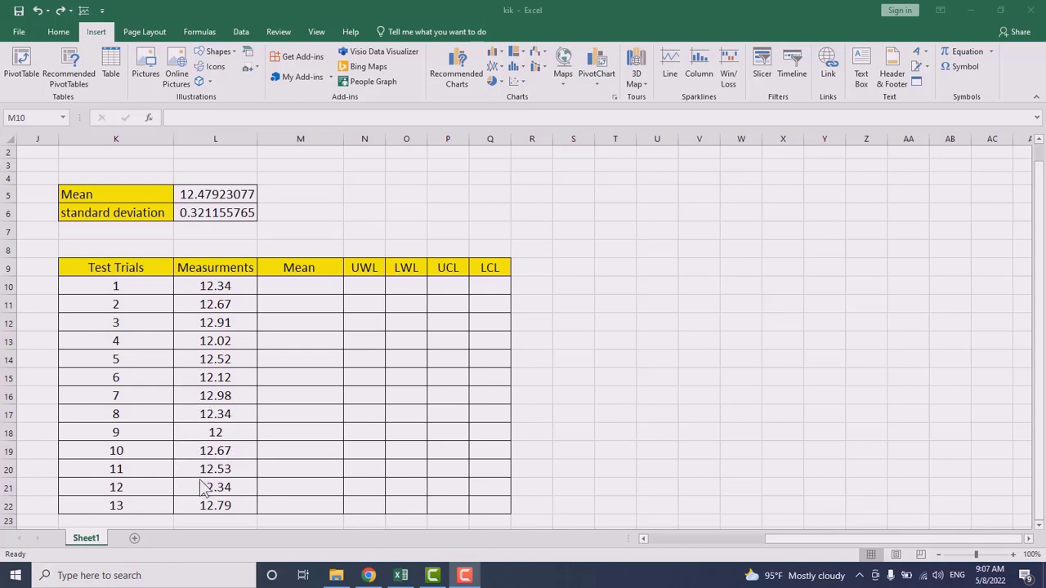
mouse_move(204, 474)
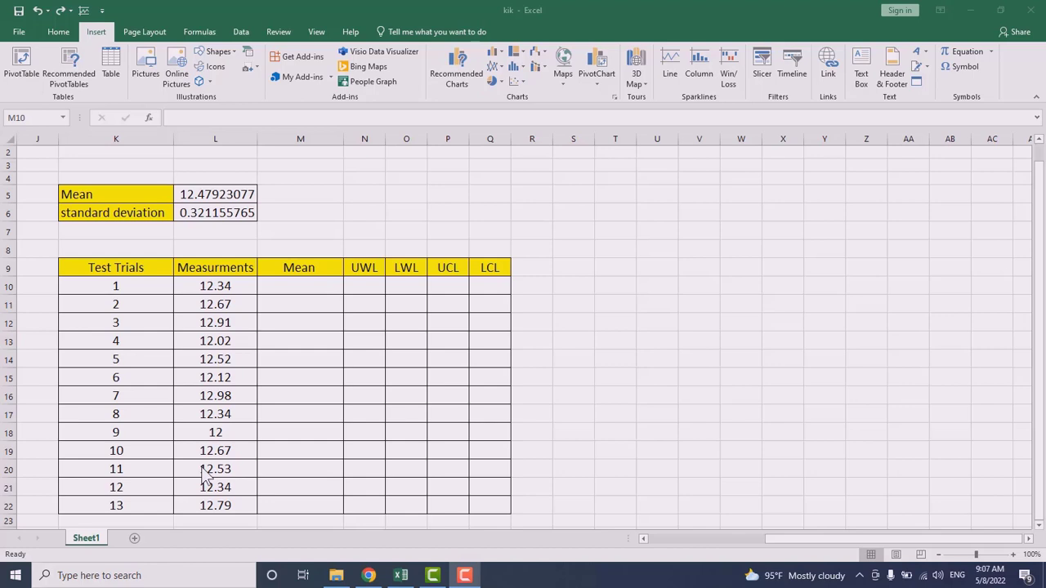
mouse_move(224, 467)
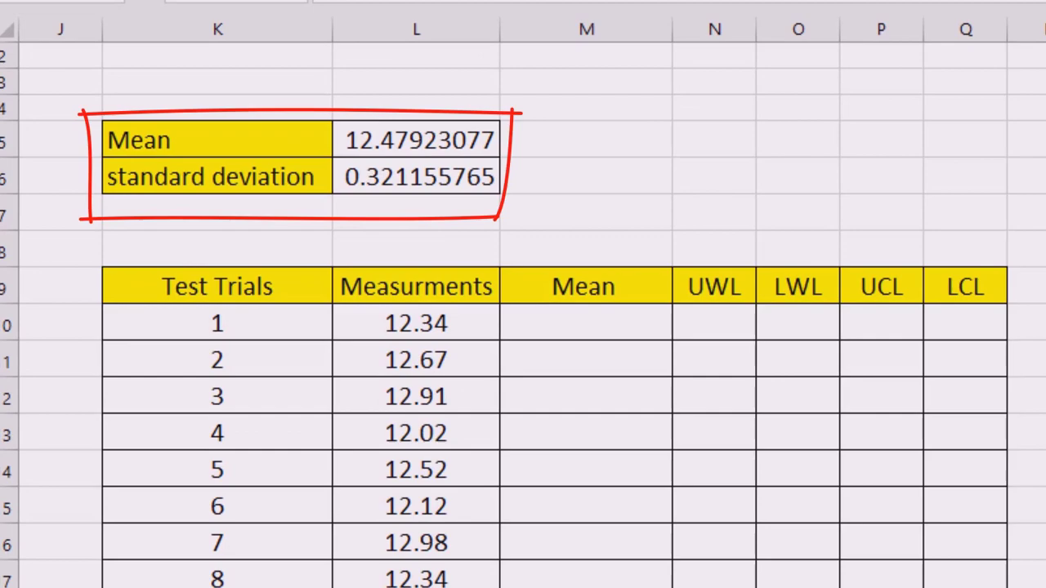
mouse_move(262, 176)
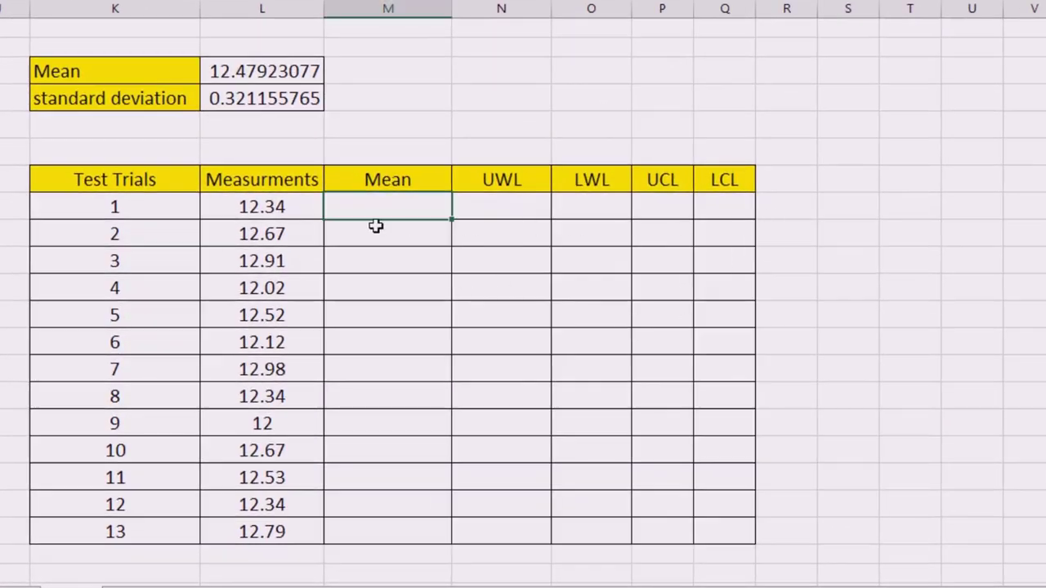
Reference the overall mean 12.47923077 in M10 and fill it down through all 13 trials.
type("=L5")
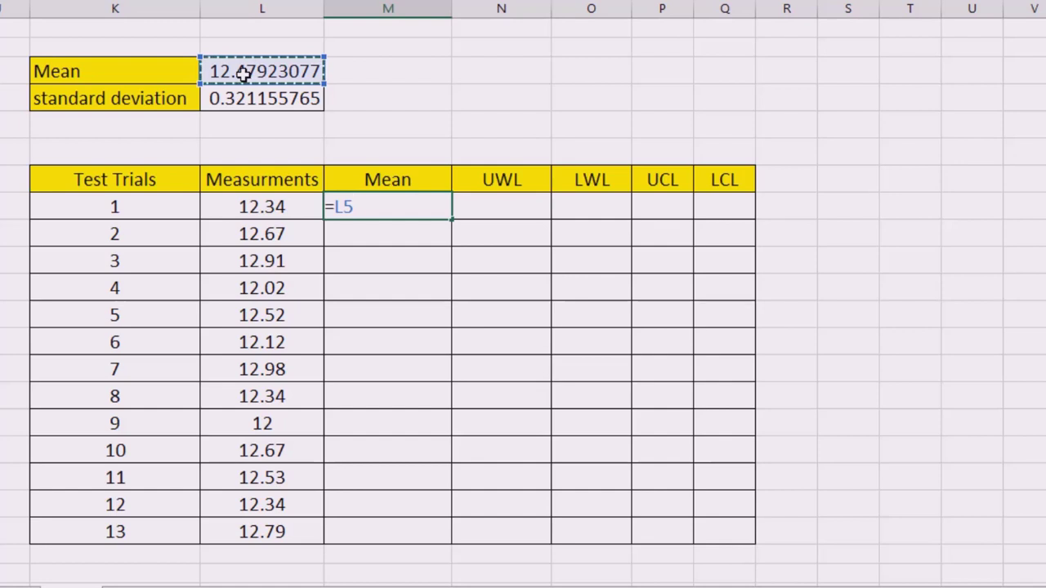
key("f4")
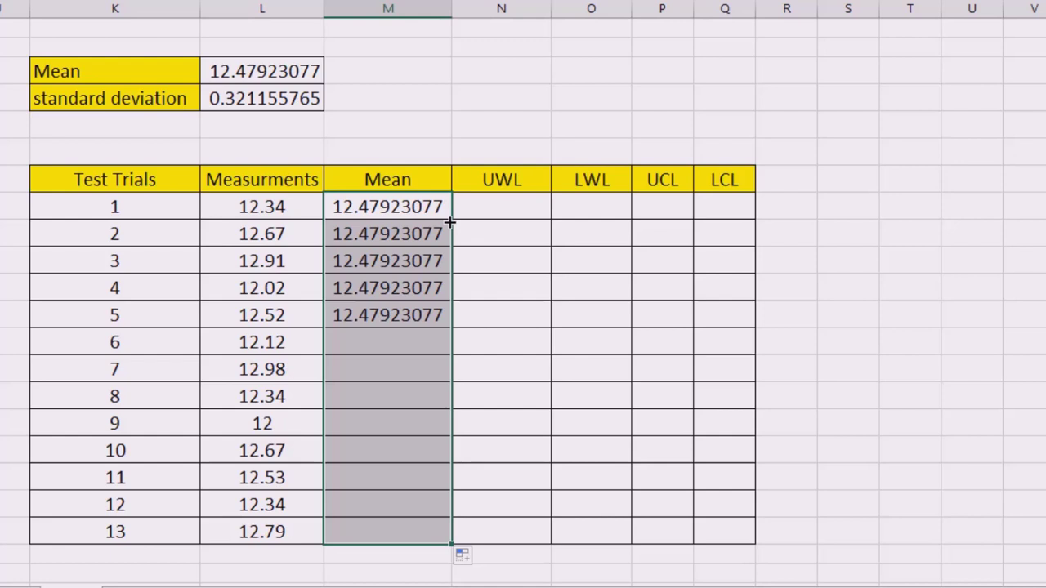
left_click_drag(387, 314, 387, 531)
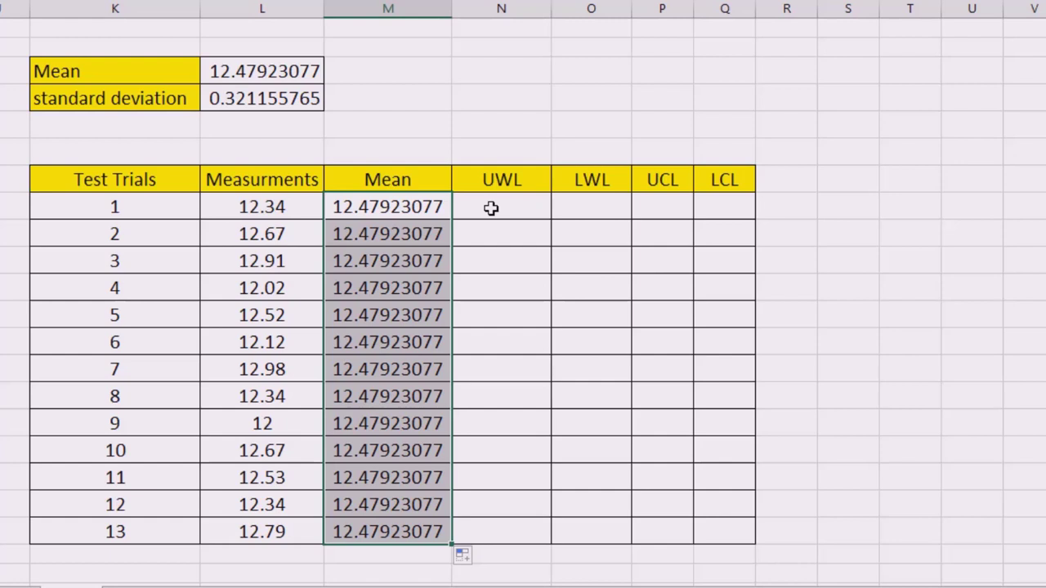
Enter =M10+(2*$L$6) in N10 and fill UWL 13.12154 down through trial 13.
left_click(500, 206)
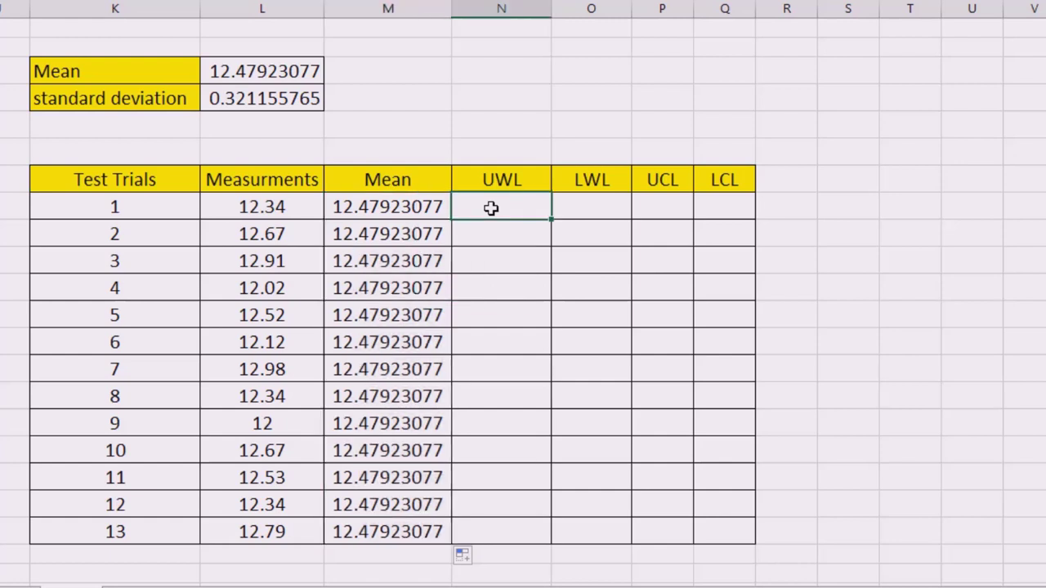
type("=M10")
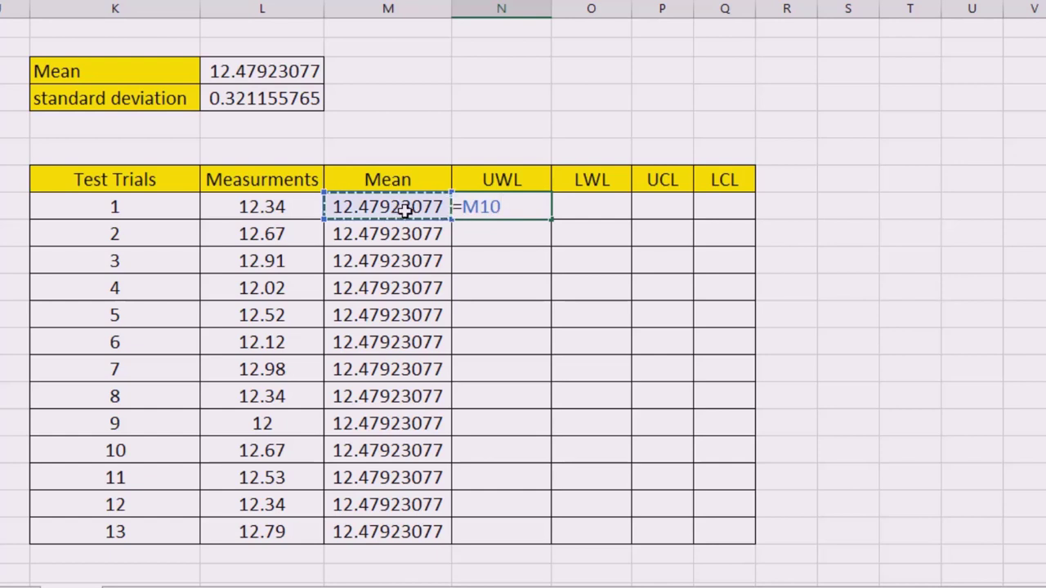
type("+(2")
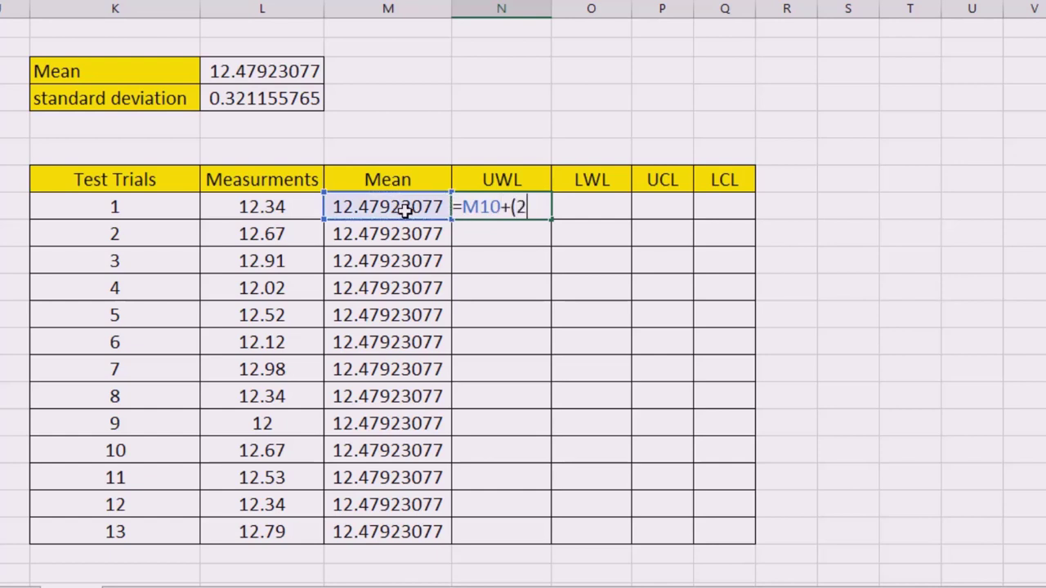
type("*")
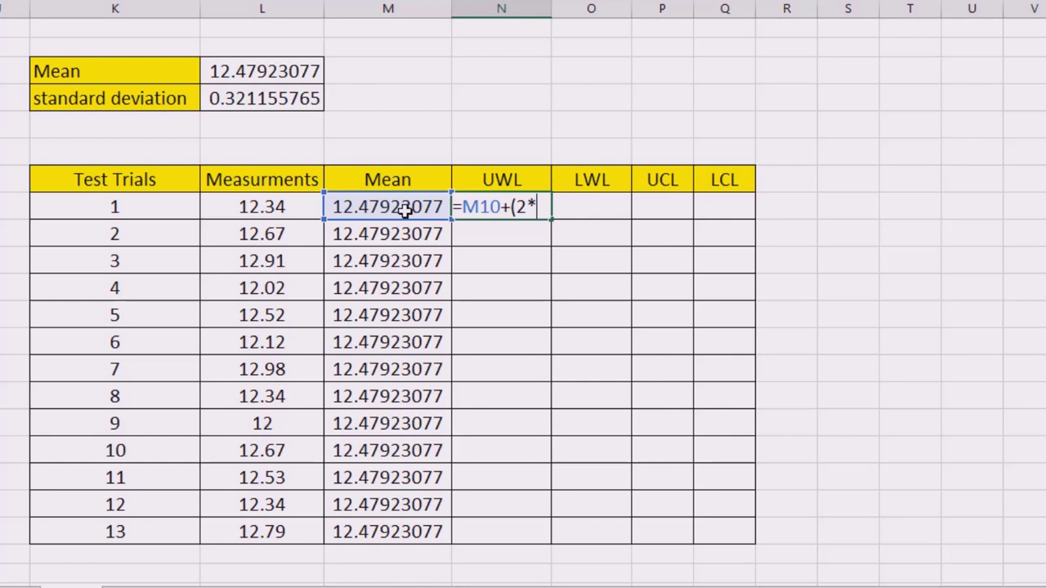
left_click(262, 98)
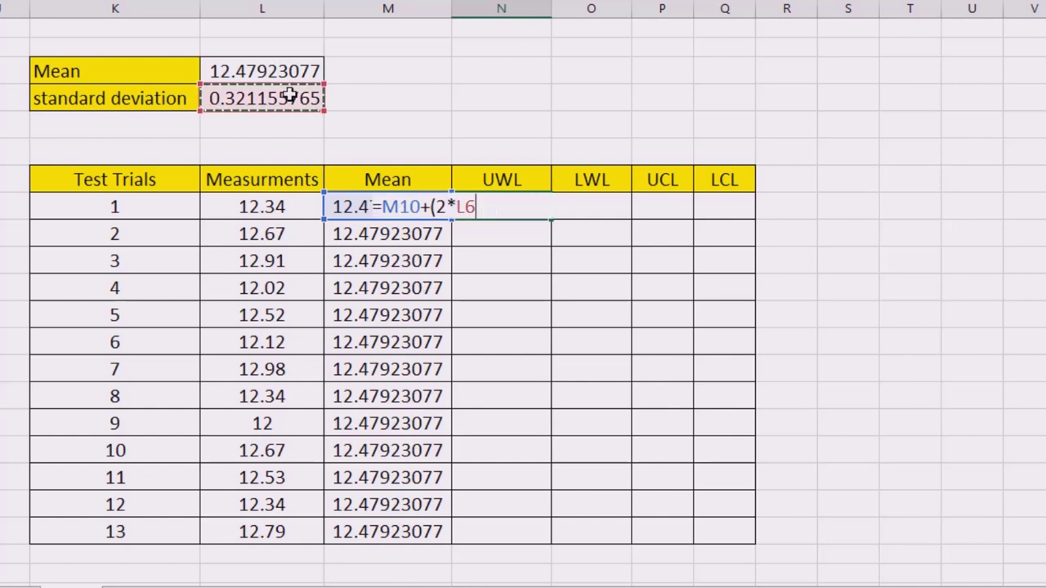
type(")")
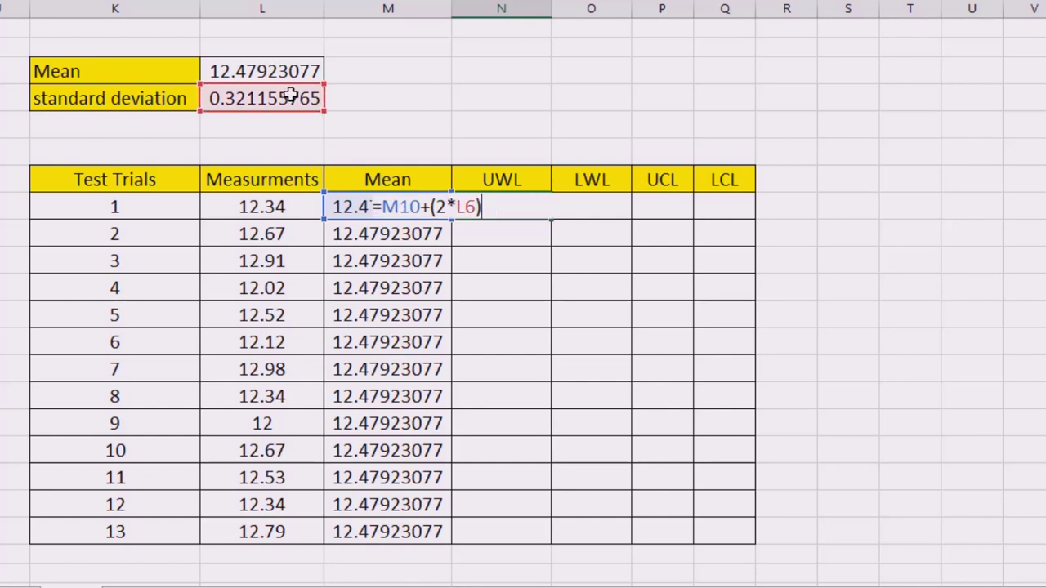
key("F4")
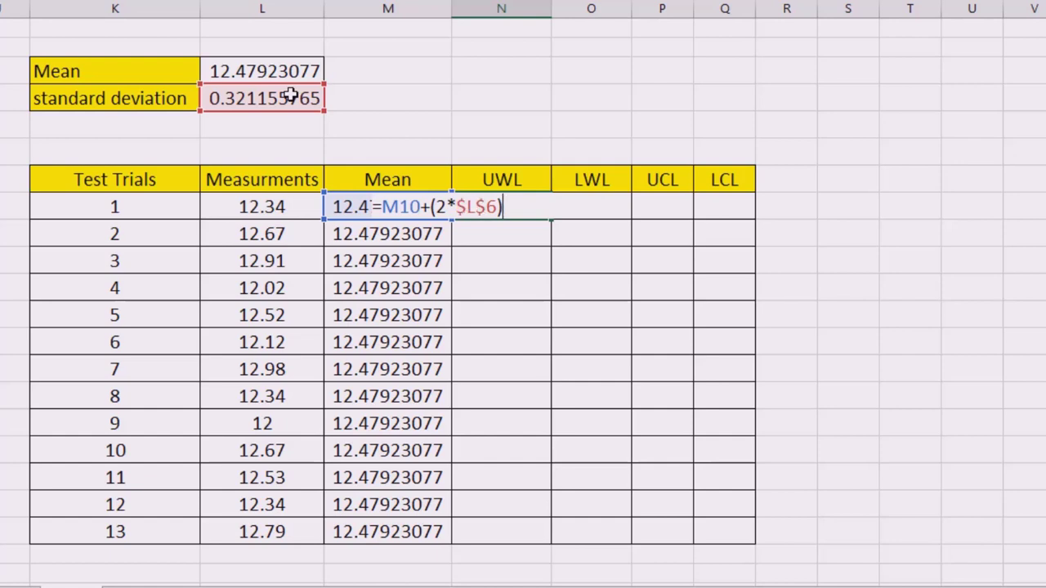
key("Return")
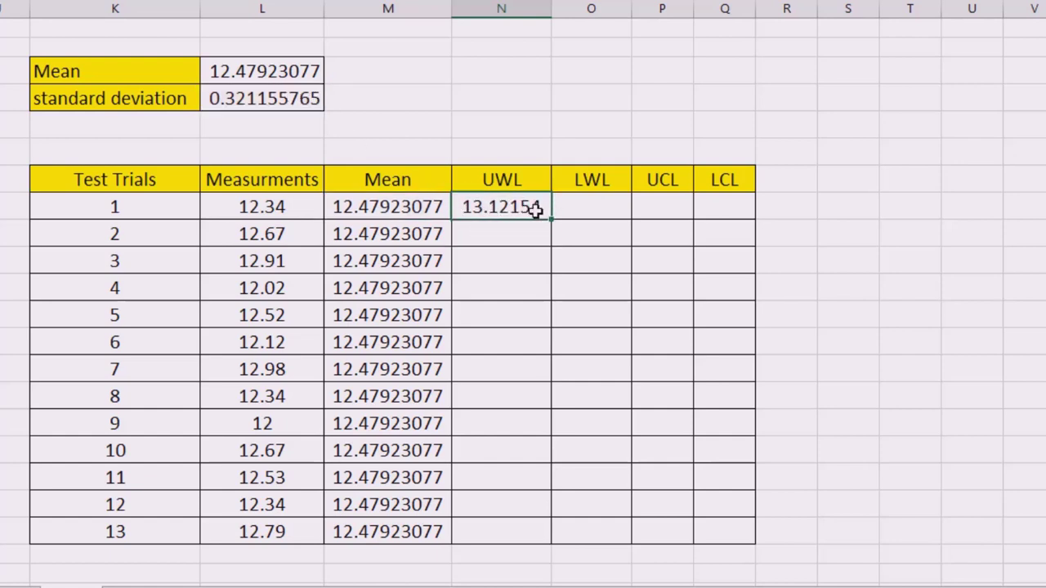
left_click_drag(502, 206, 502, 533)
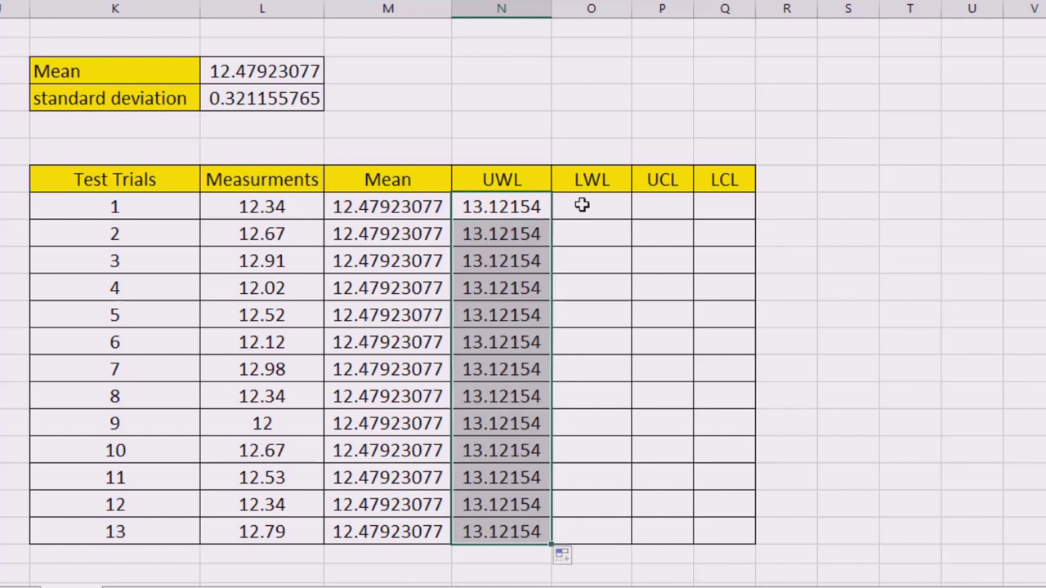
Enter =M10-(2*$L$6) in O10 giving LWL 11.837 for the trials.
left_click(592, 206)
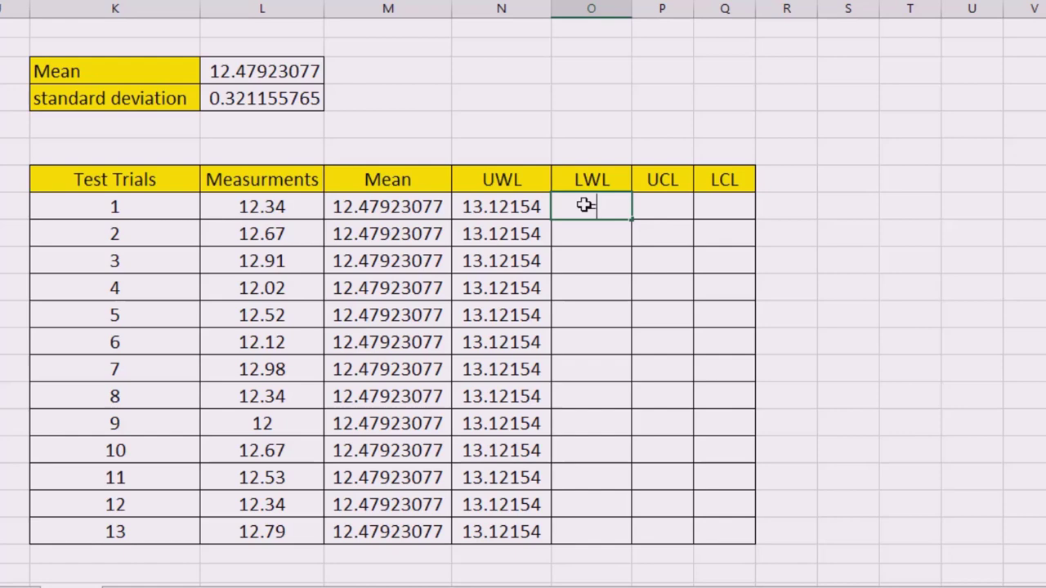
type("=M10")
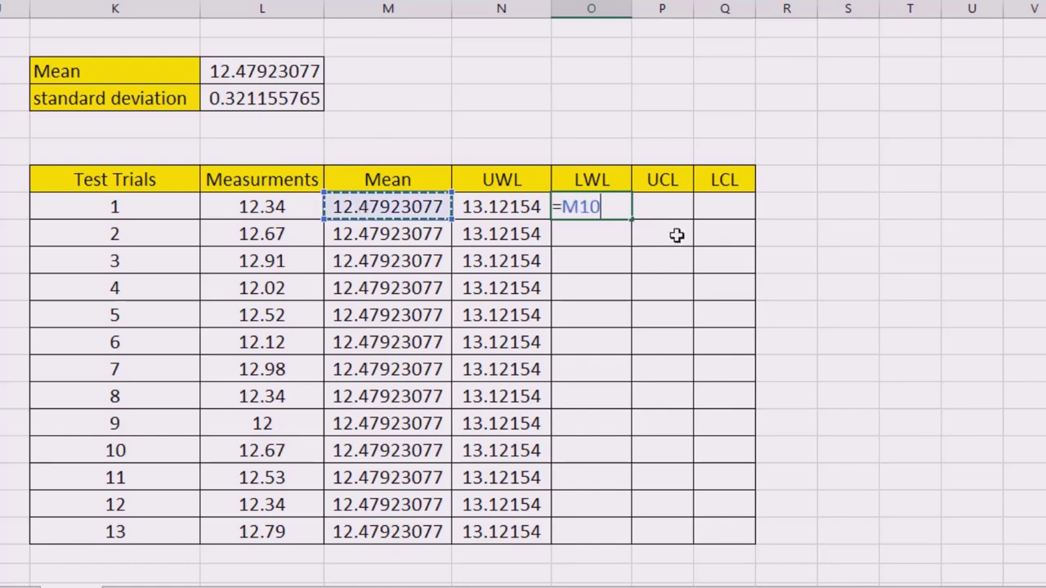
type("-(")
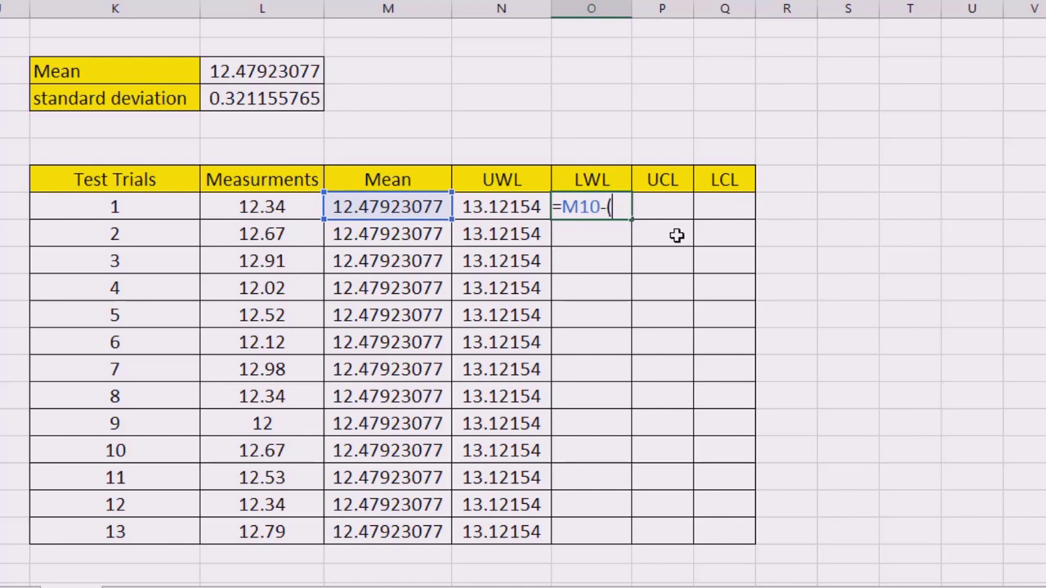
type("2*")
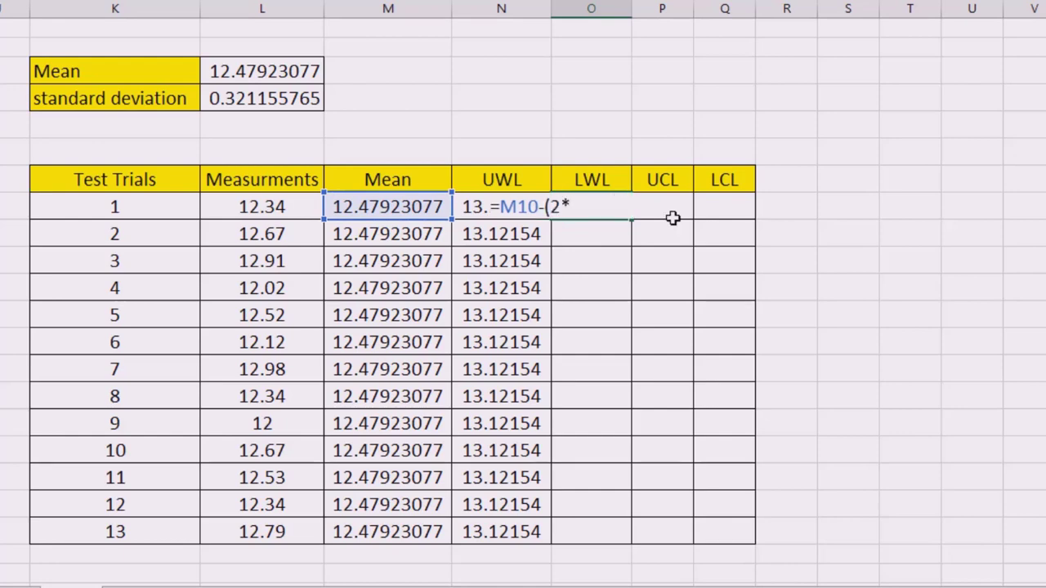
left_click(262, 98)
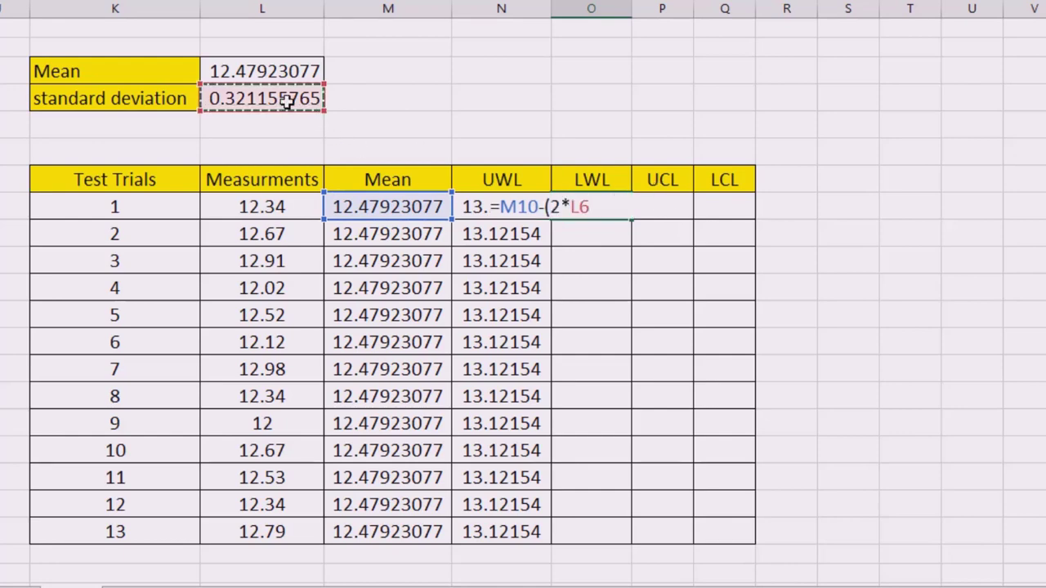
key("f4")
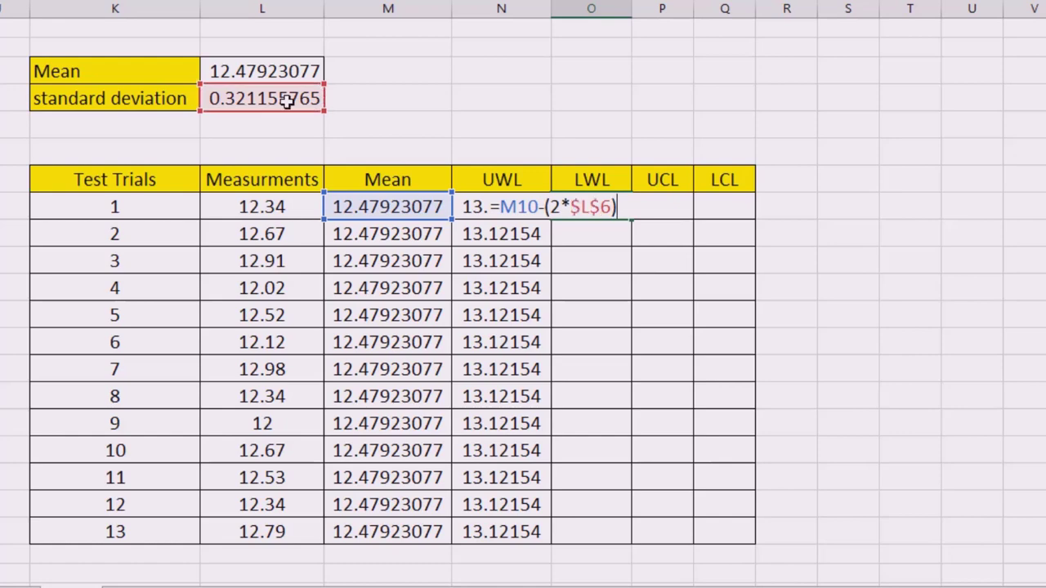
key("Return")
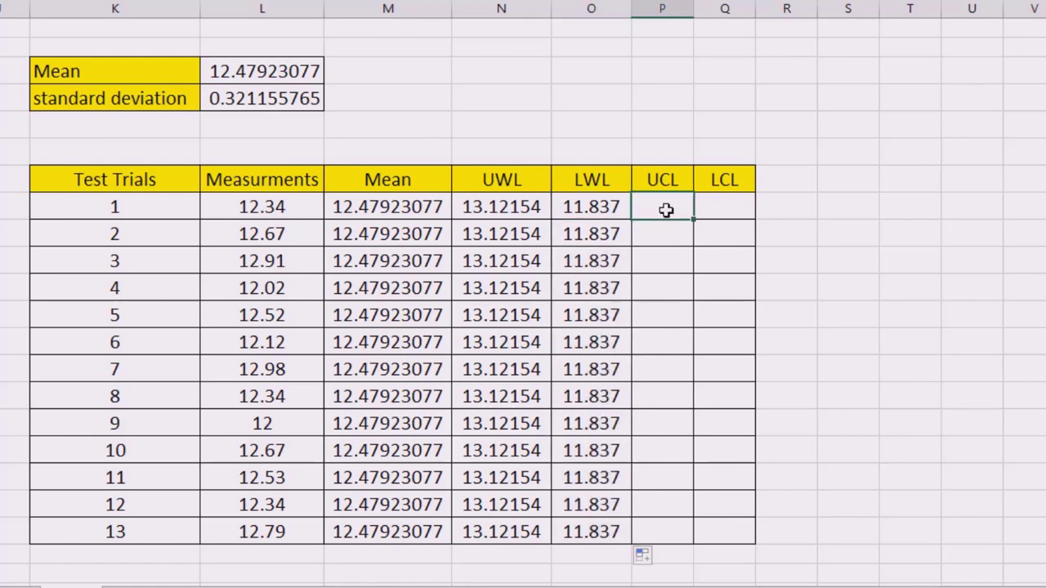
Enter =M10+(3*$L$6) in P10 giving UCL 13.44 for the trials.
type("+")
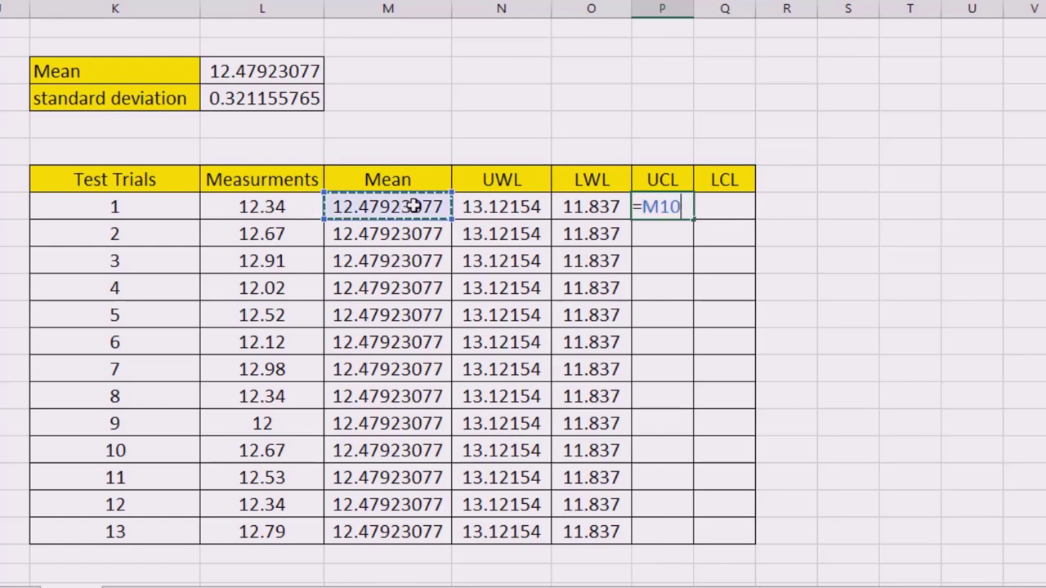
type("+")
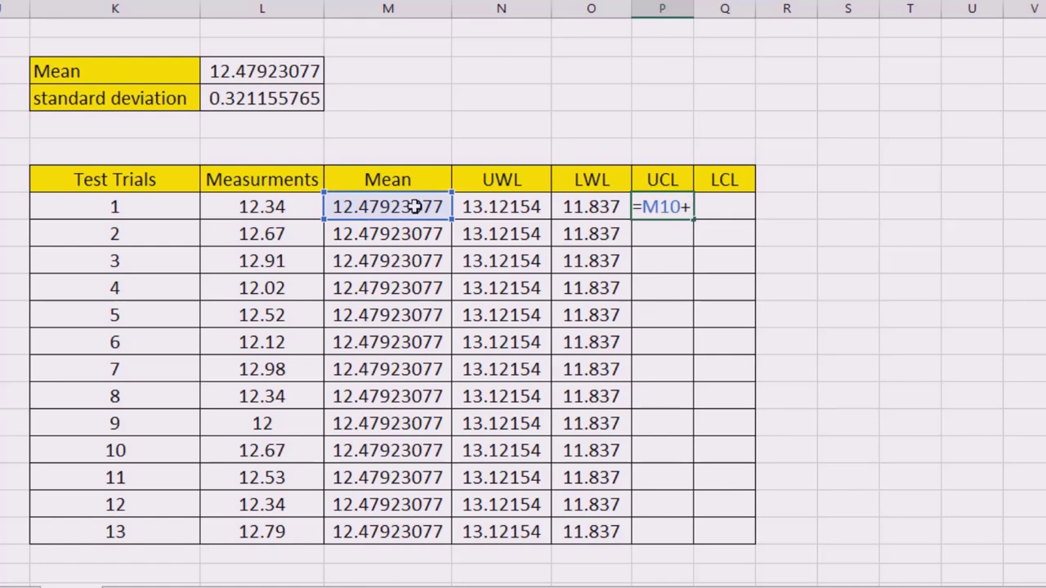
type("(3")
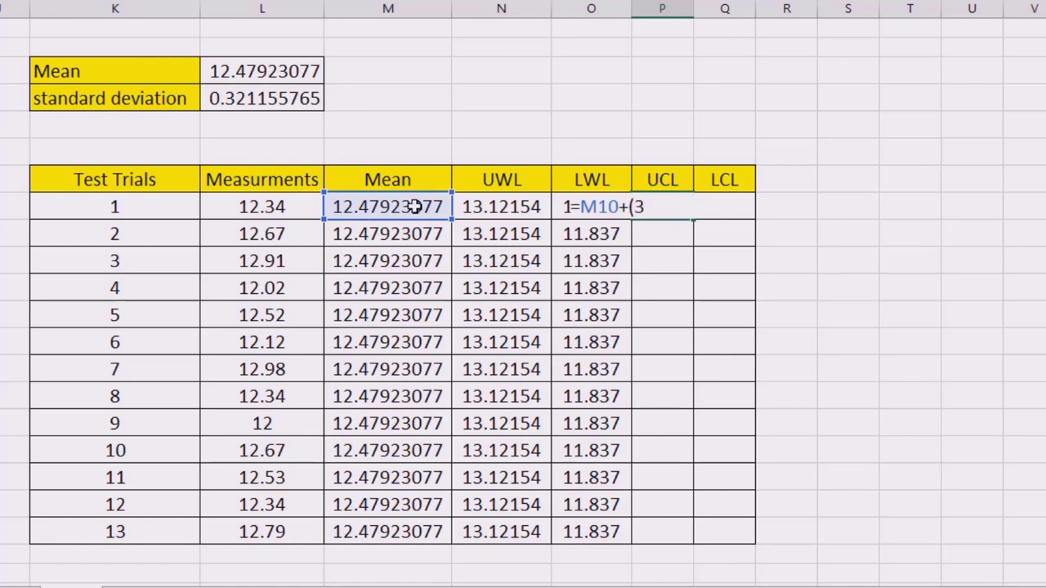
left_click(263, 99)
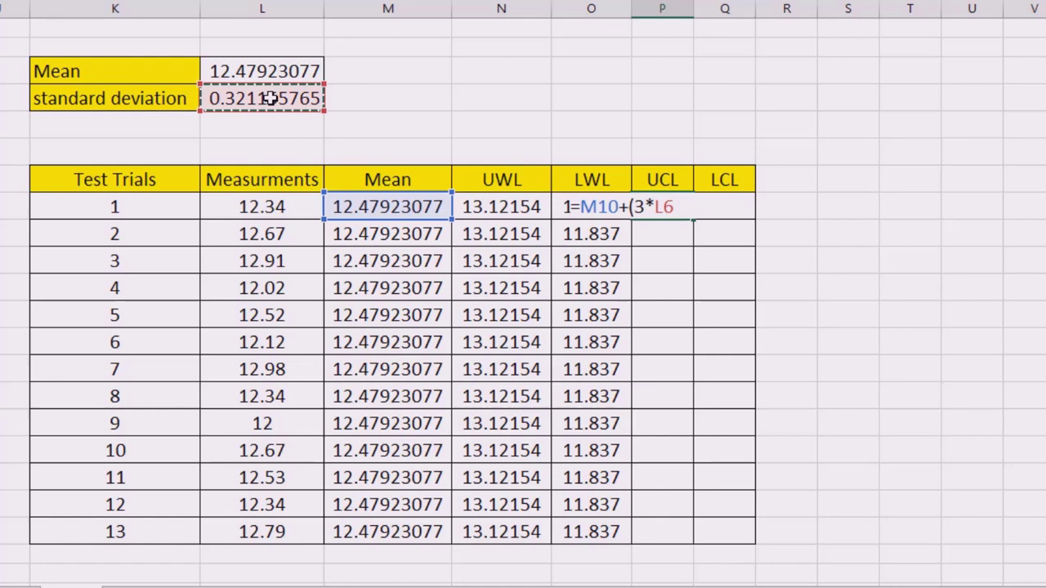
type(")")
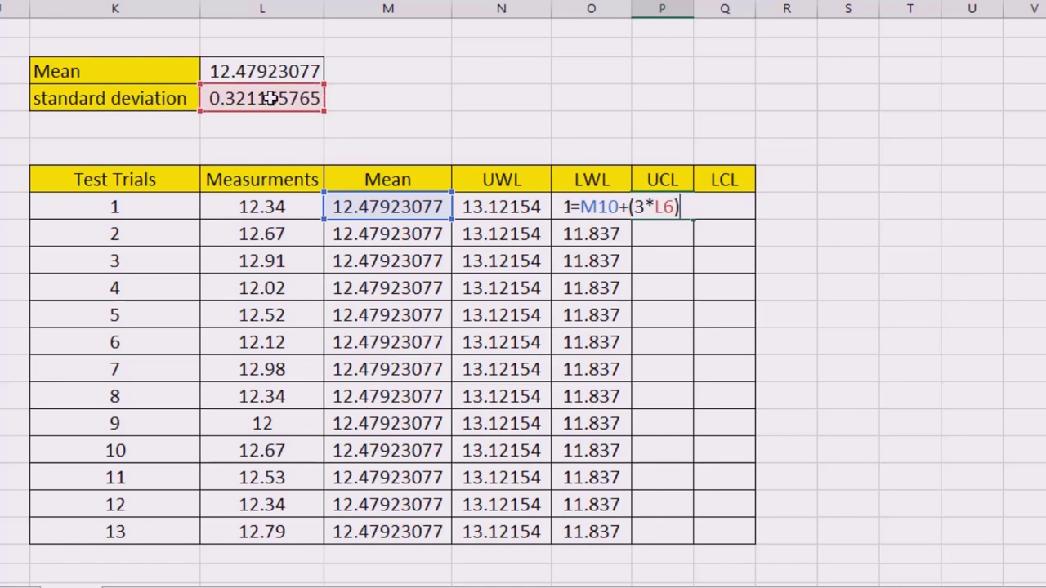
key("f4")
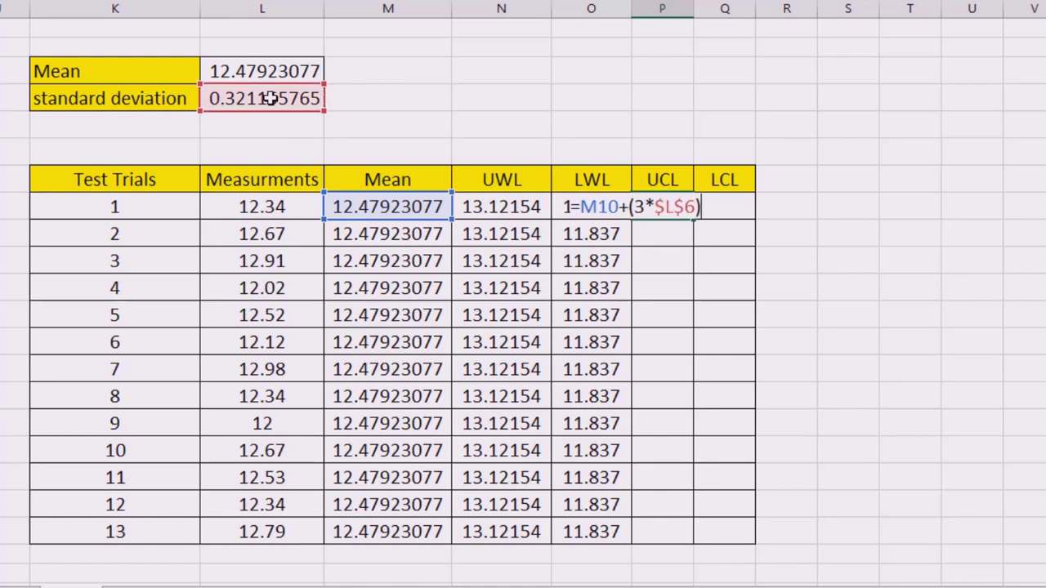
key("Return")
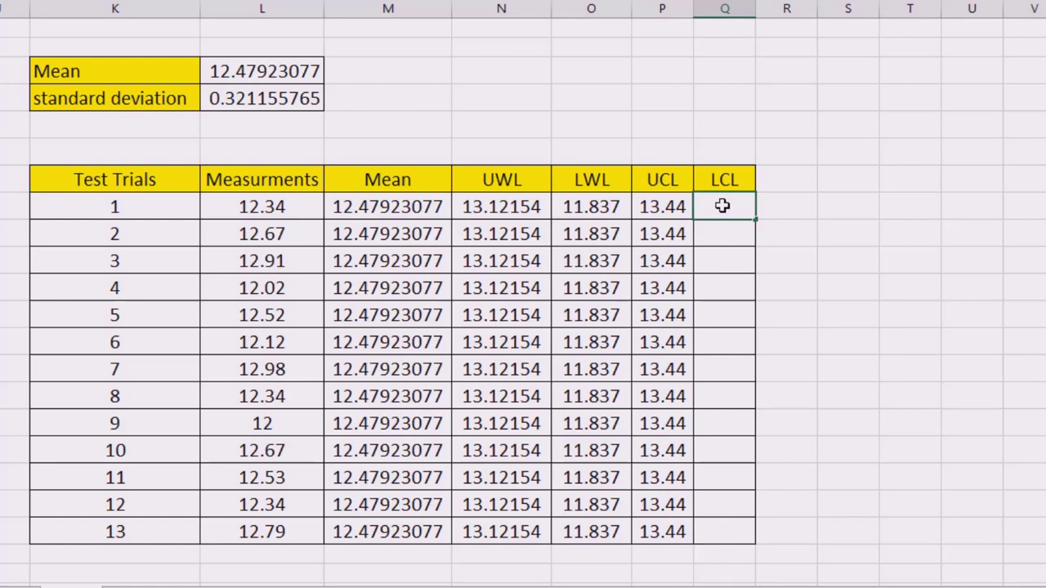
Enter =M10-(3*$L$6) in Q10 and fill LCL 11.52 down to row 22.
type("=M10-")
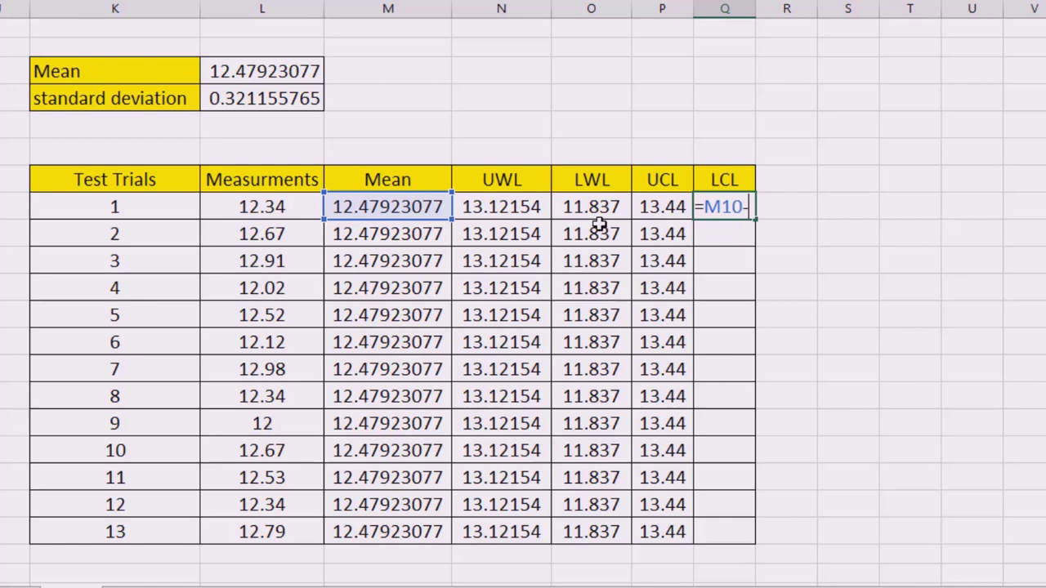
type("(3*")
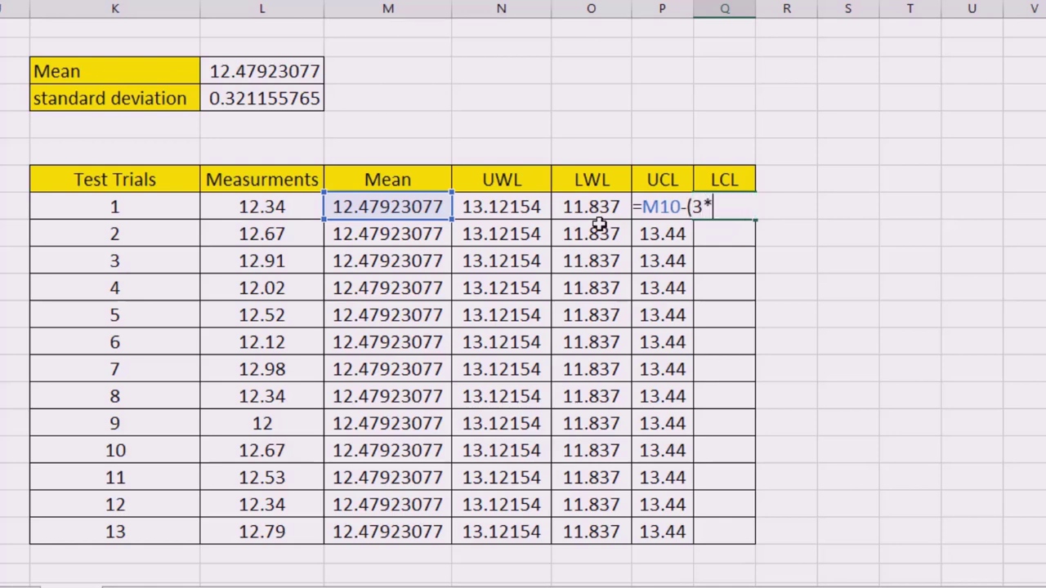
left_click(261, 98)
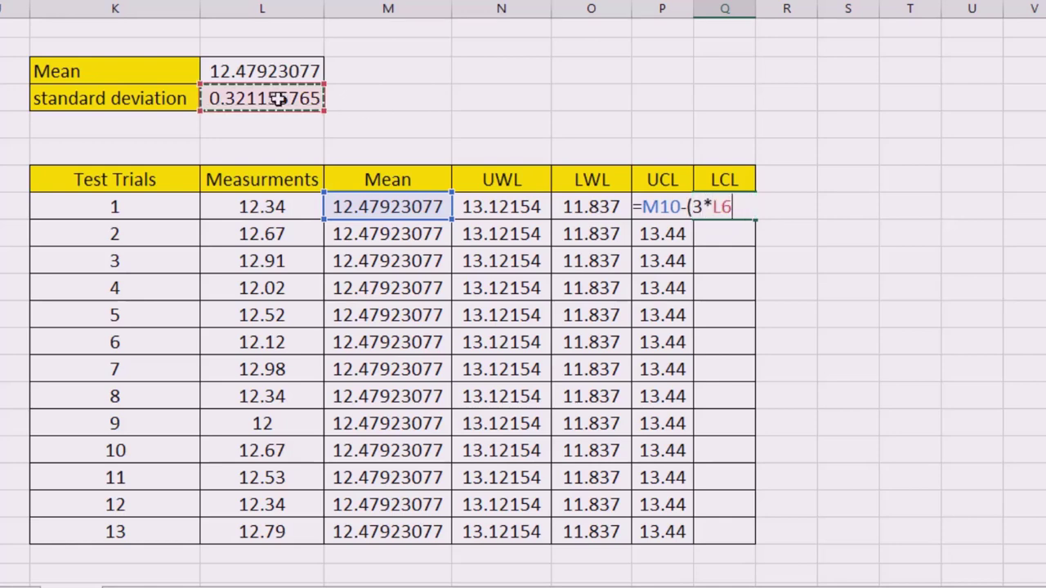
type(")")
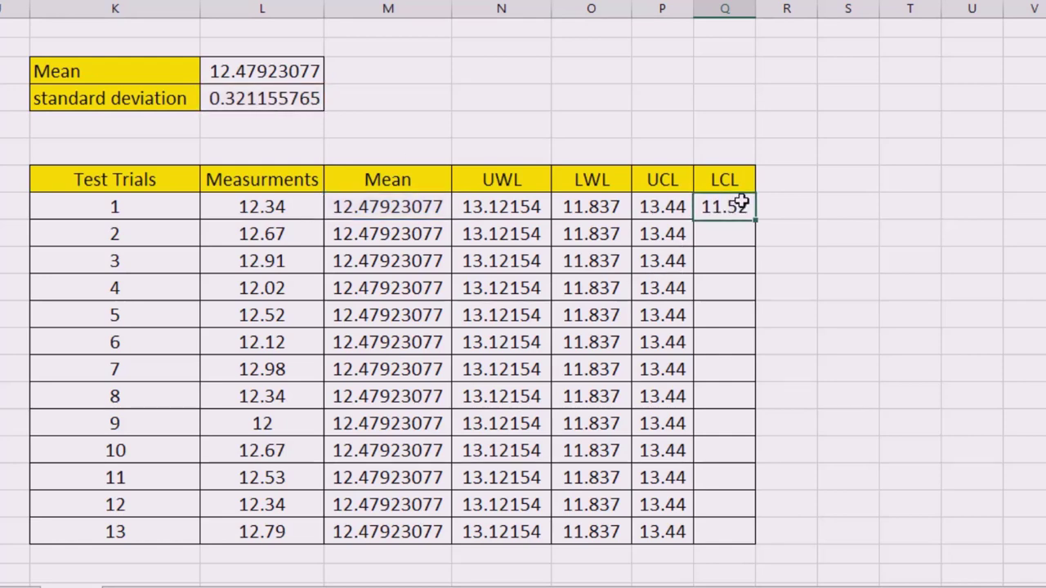
left_click_drag(726, 206, 726, 532)
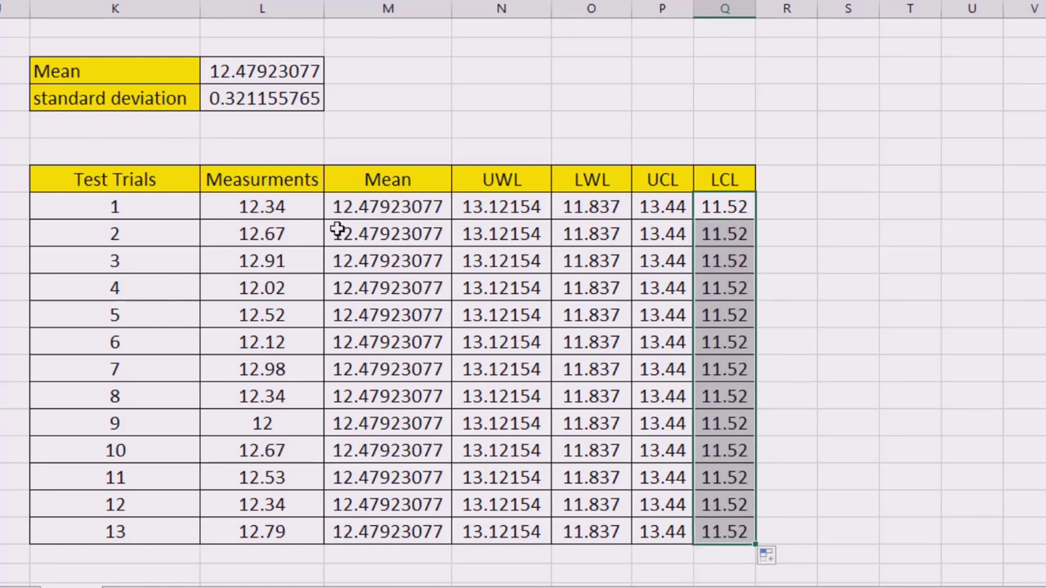
mouse_move(773, 175)
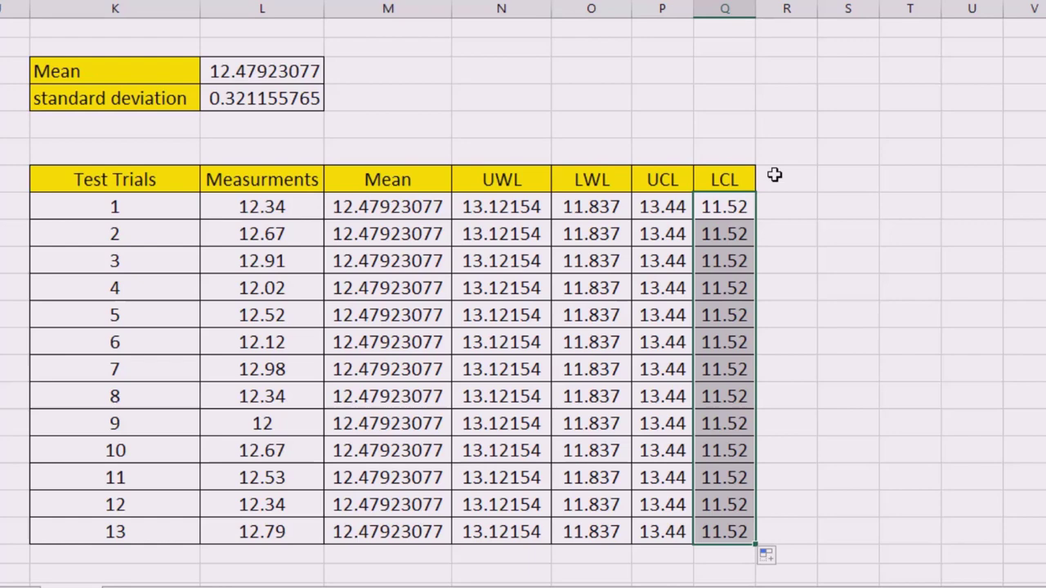
mouse_move(254, 181)
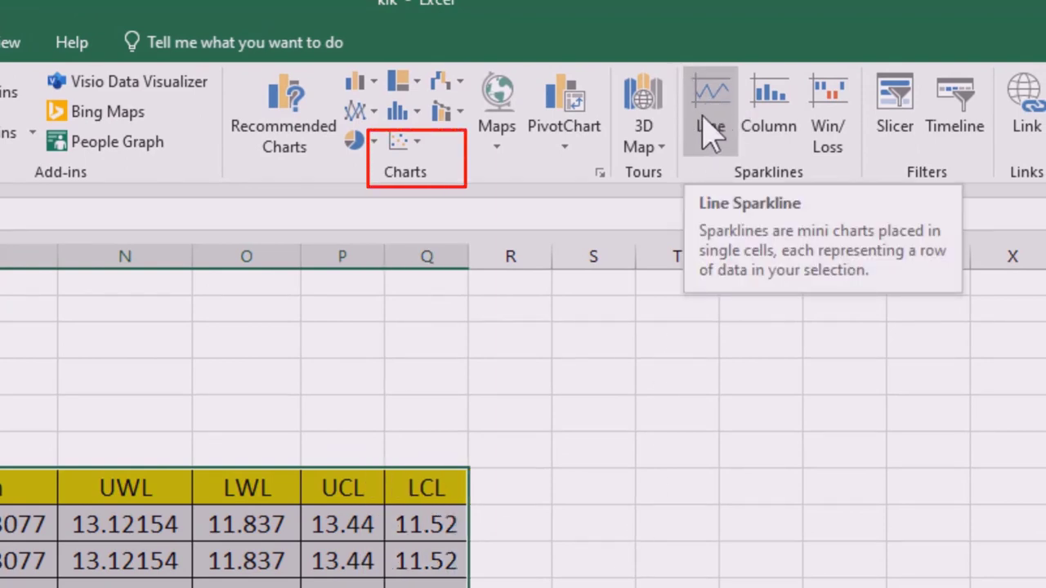
mouse_move(417, 167)
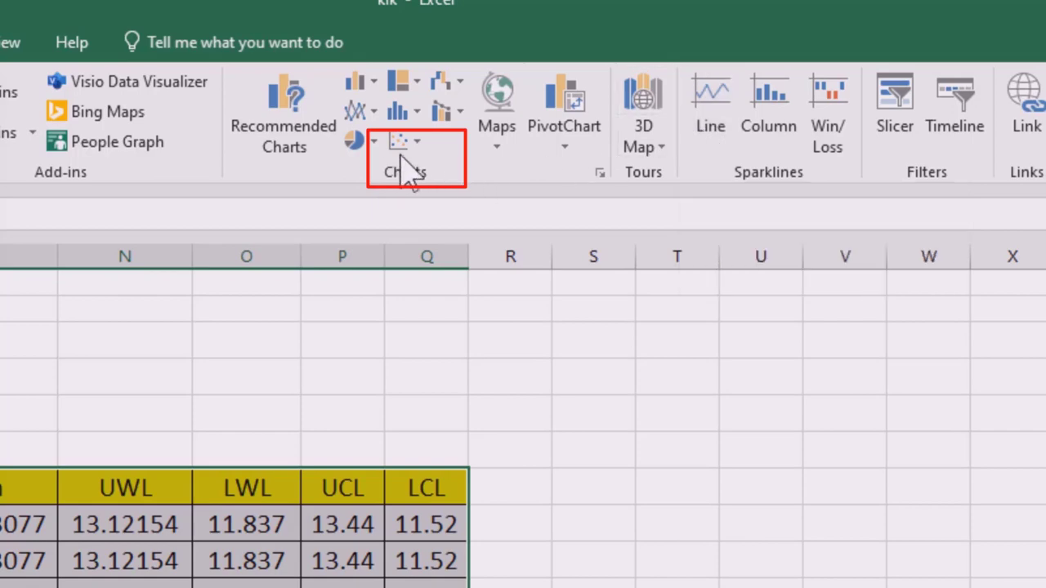
mouse_move(406, 144)
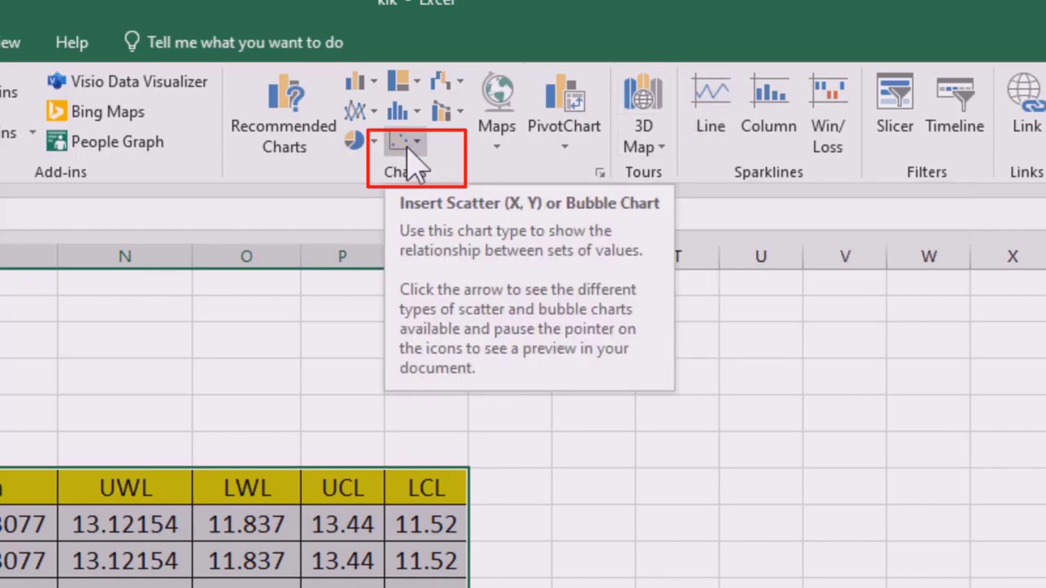
Insert a Line chart of the measurements with Mean, UWL, LWL, UCL and LCL series from the All Charts dialog.
left_click(405, 155)
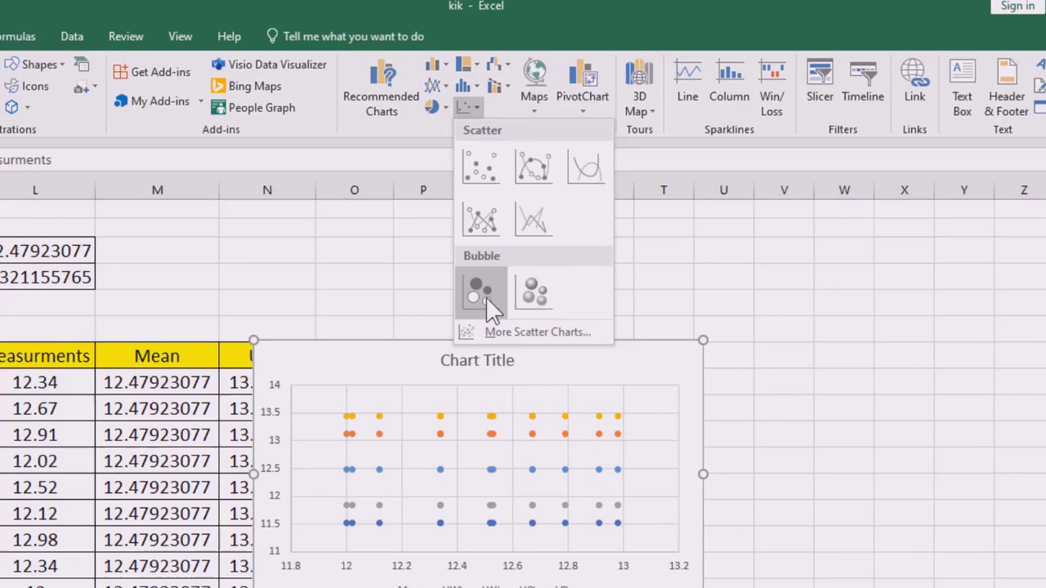
left_click(536, 332)
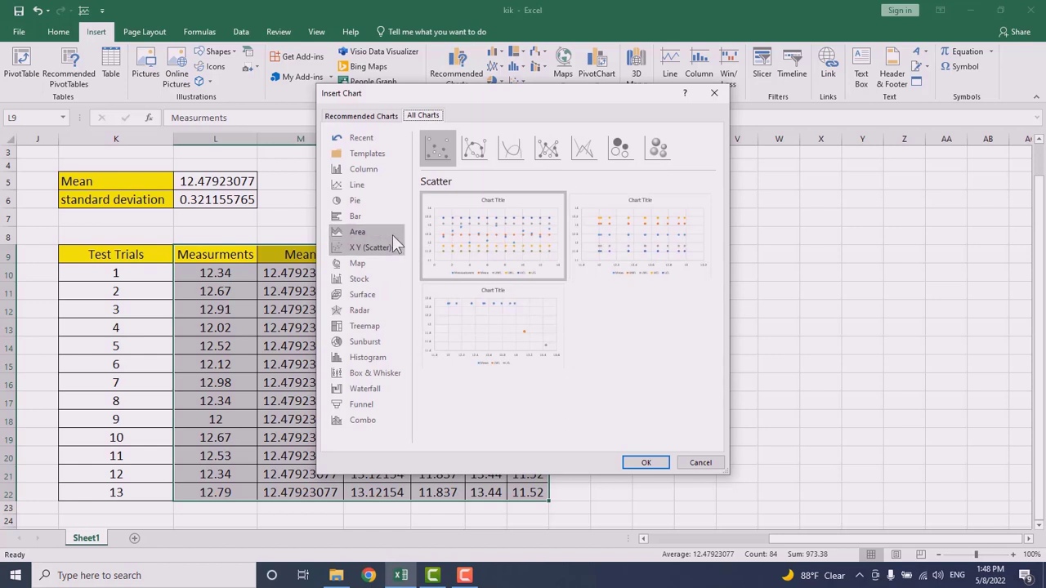
mouse_move(356, 184)
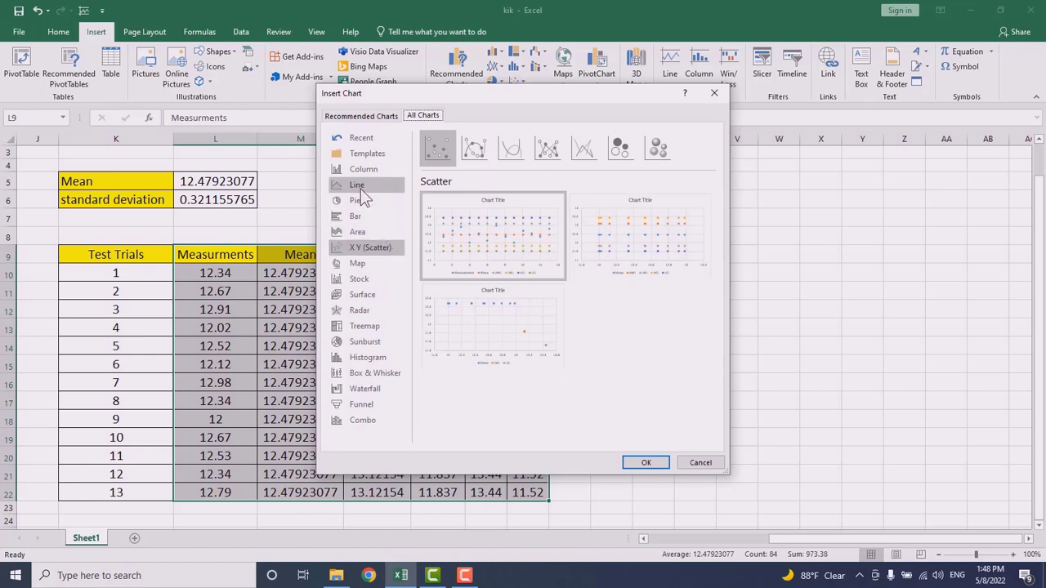
left_click(356, 183)
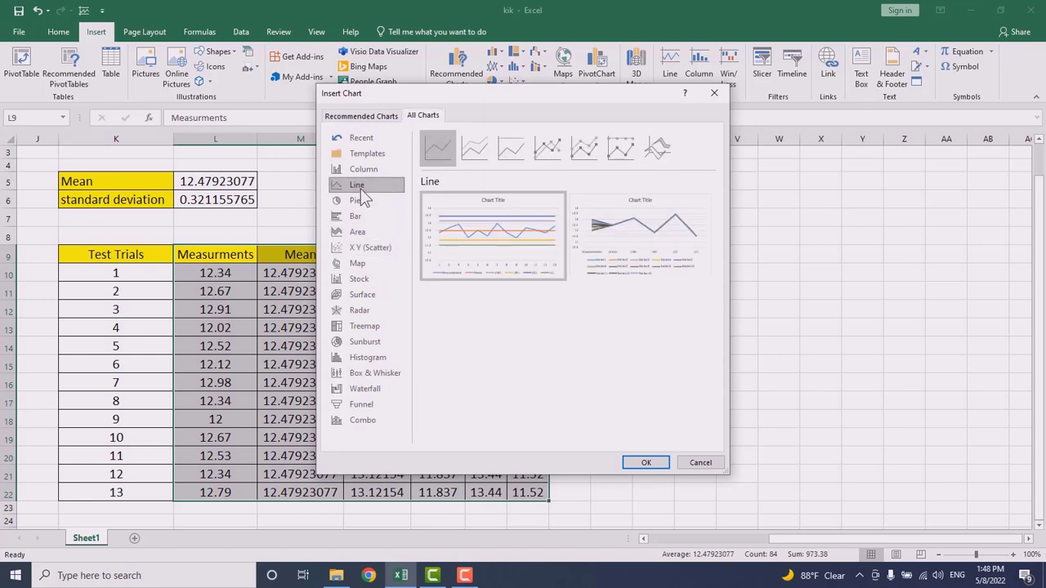
left_click(645, 463)
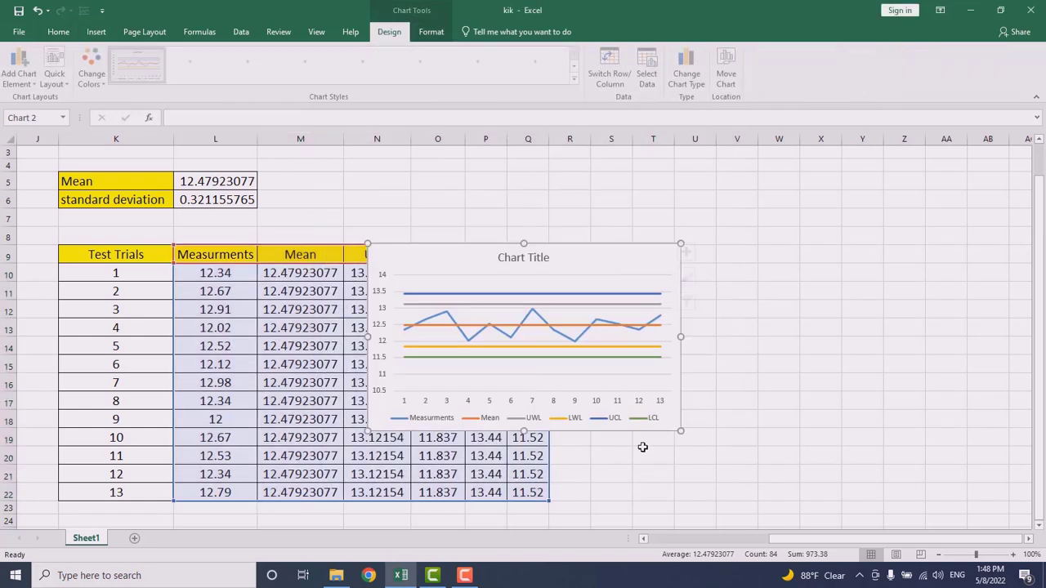
Move the chart beside the data table and enlarge it by its corner handle.
left_click_drag(523, 336, 727, 343)
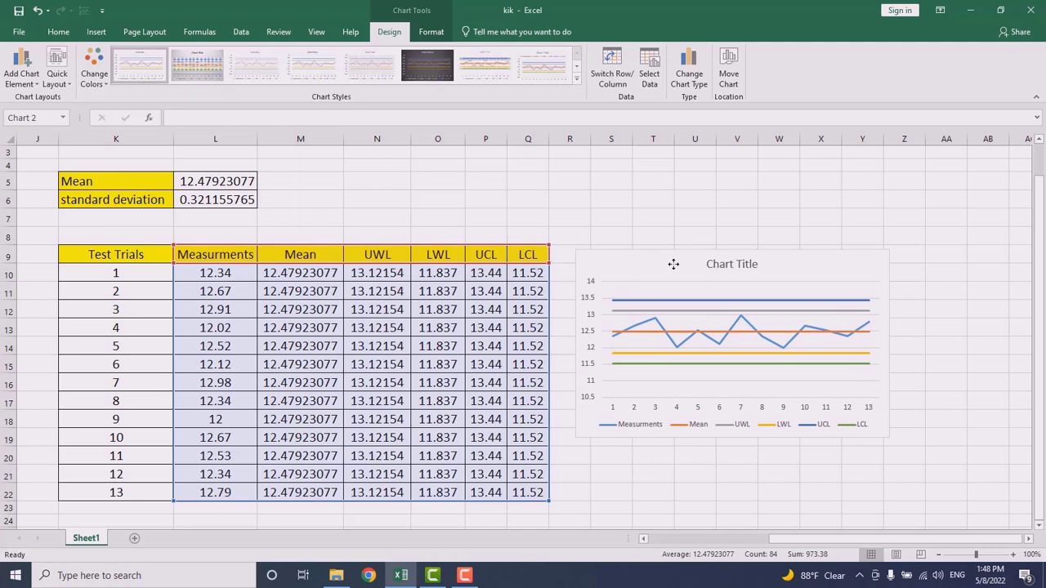
left_click(732, 343)
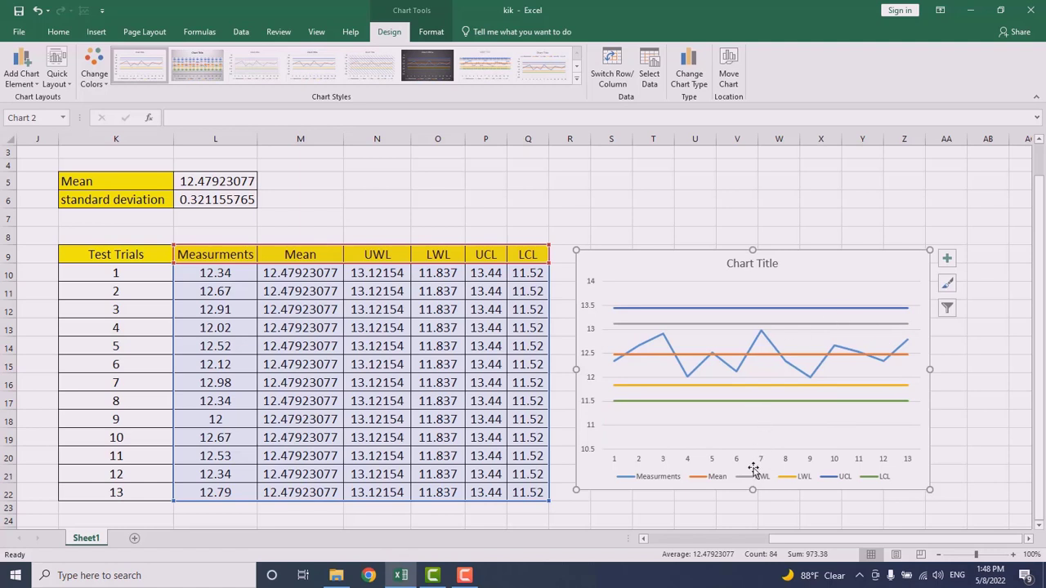
left_click(727, 477)
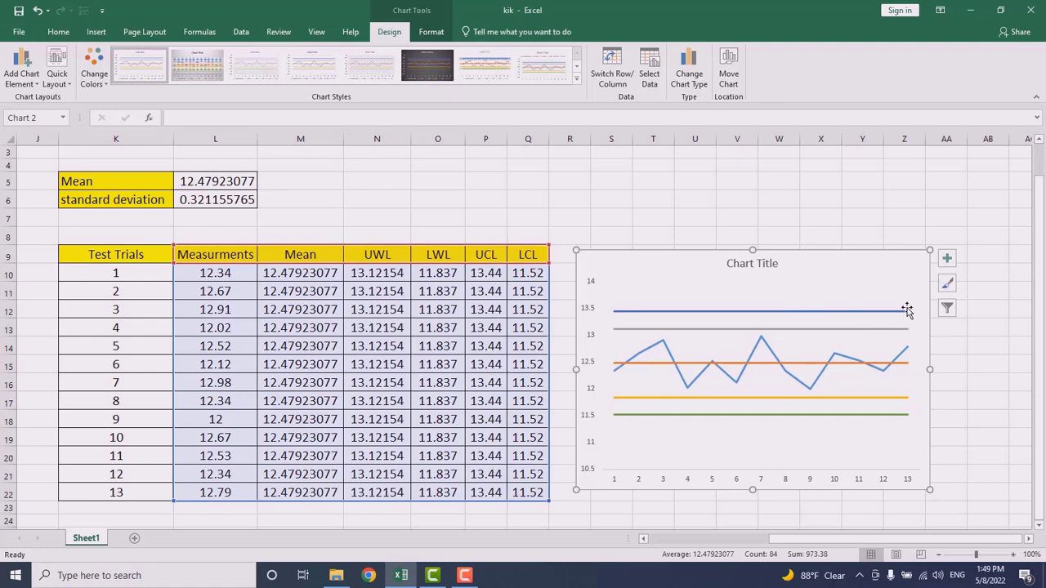
mouse_move(909, 317)
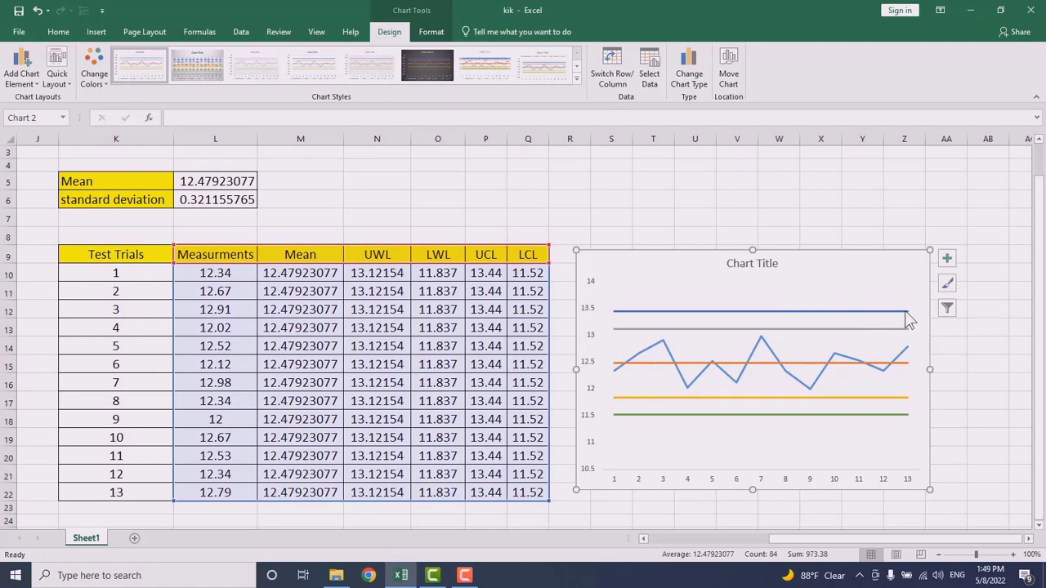
mouse_move(906, 317)
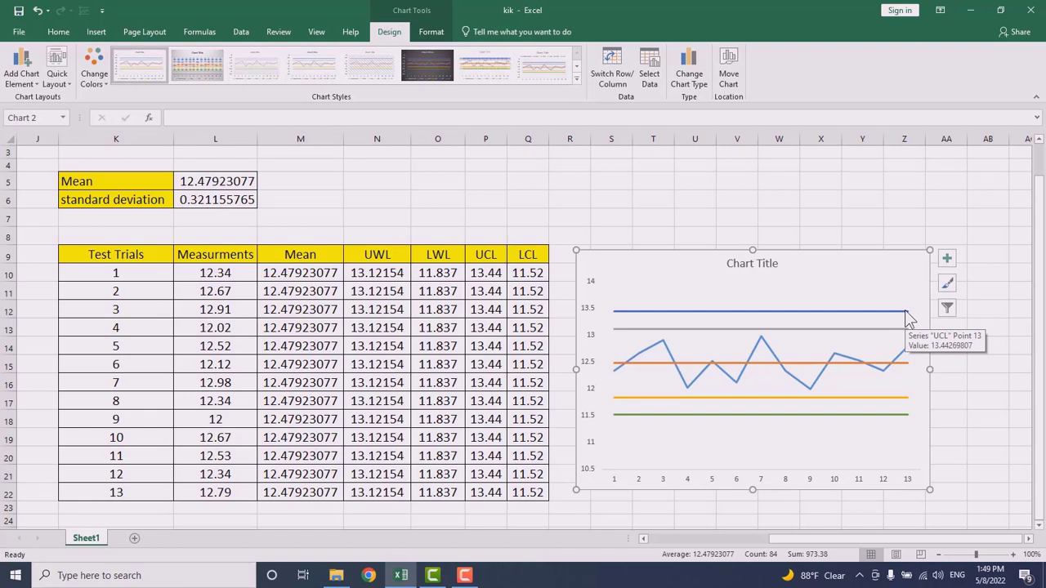
Add a data label to the UCL line linked to heading cell P9 so it reads UCL.
left_click(883, 310)
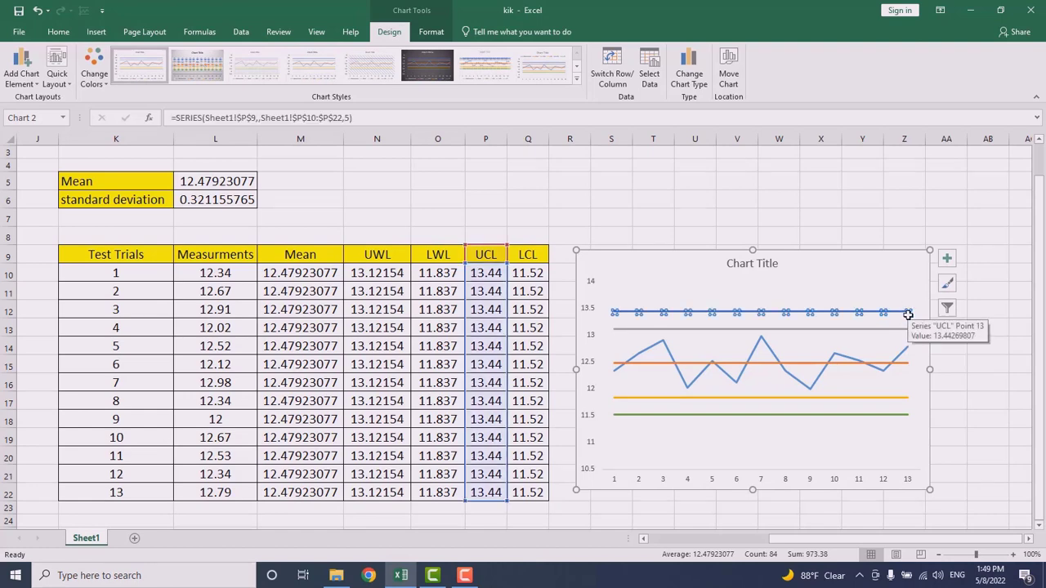
mouse_move(908, 314)
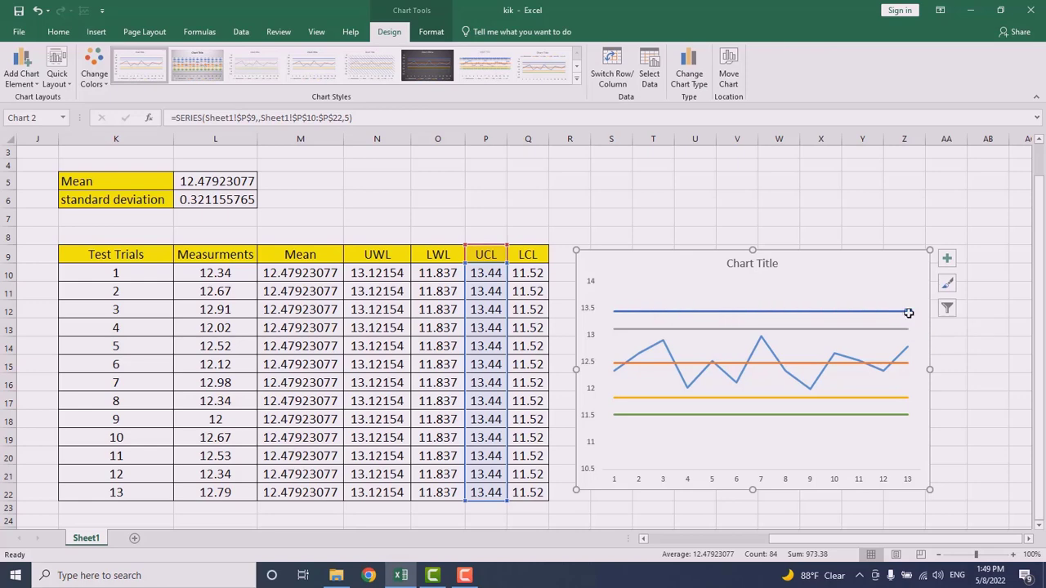
right_click(907, 314)
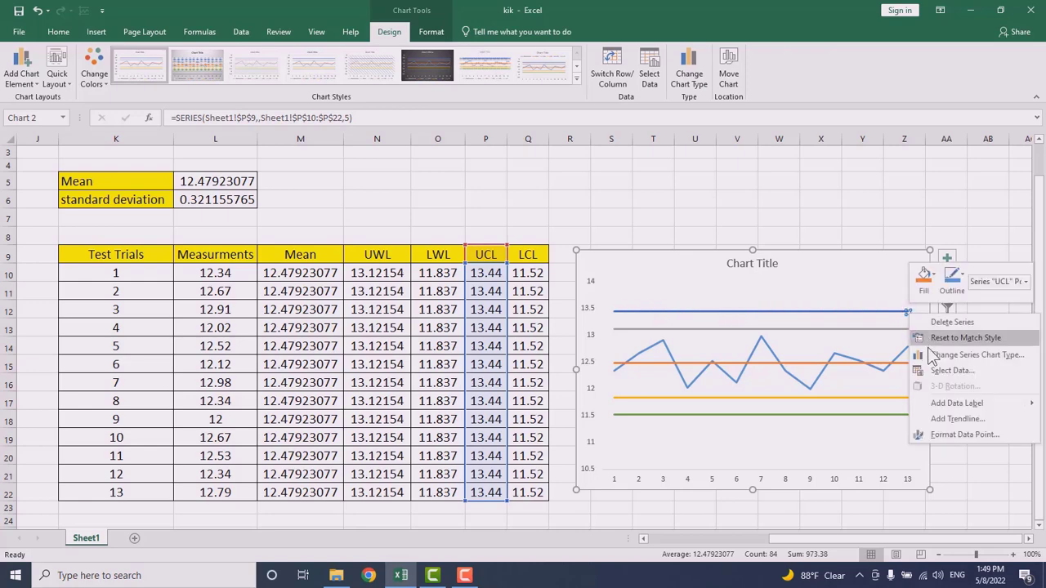
mouse_move(939, 402)
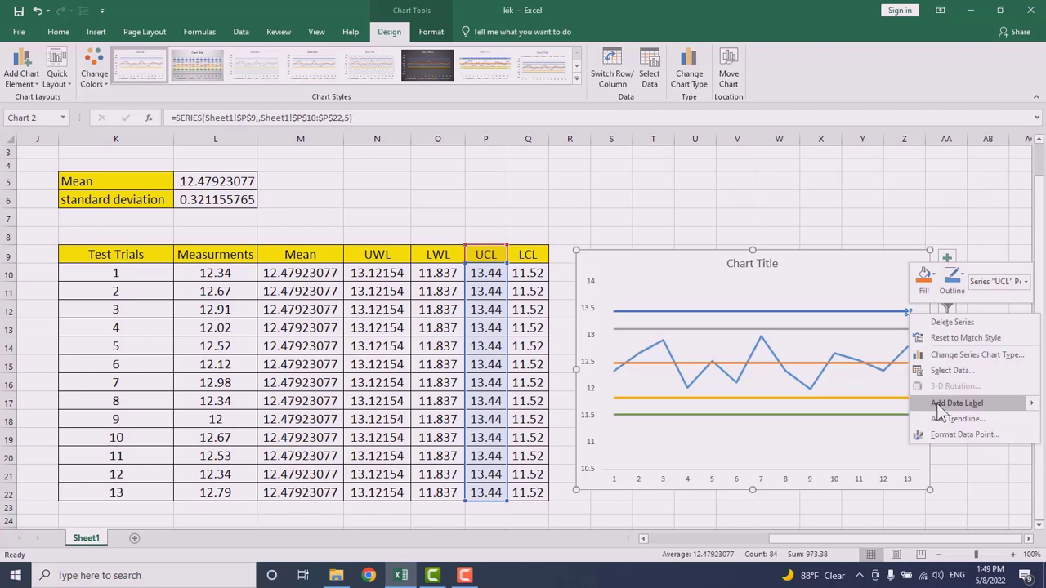
left_click(956, 402)
type("=")
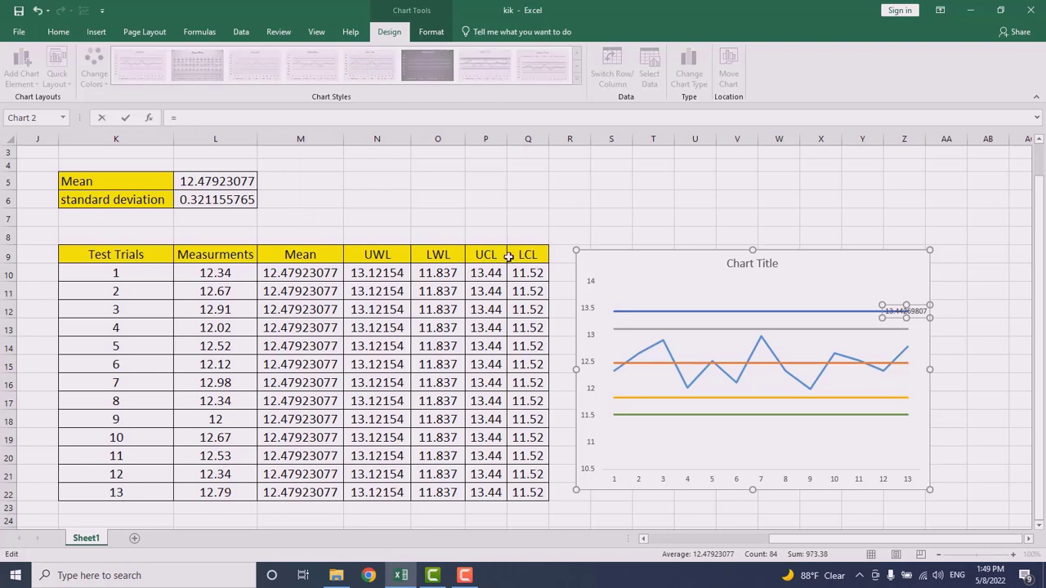
left_click(486, 255)
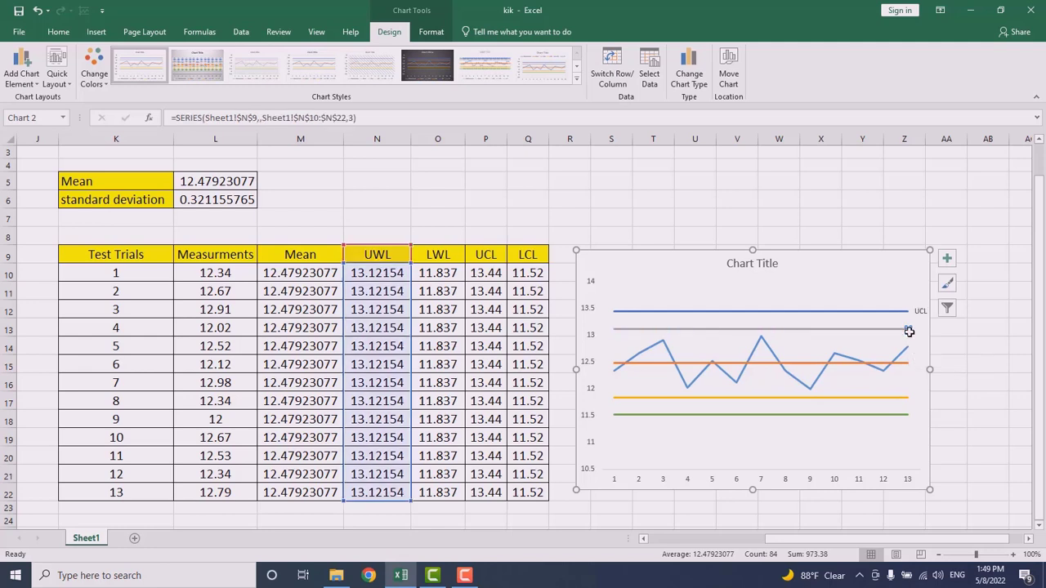
mouse_move(908, 334)
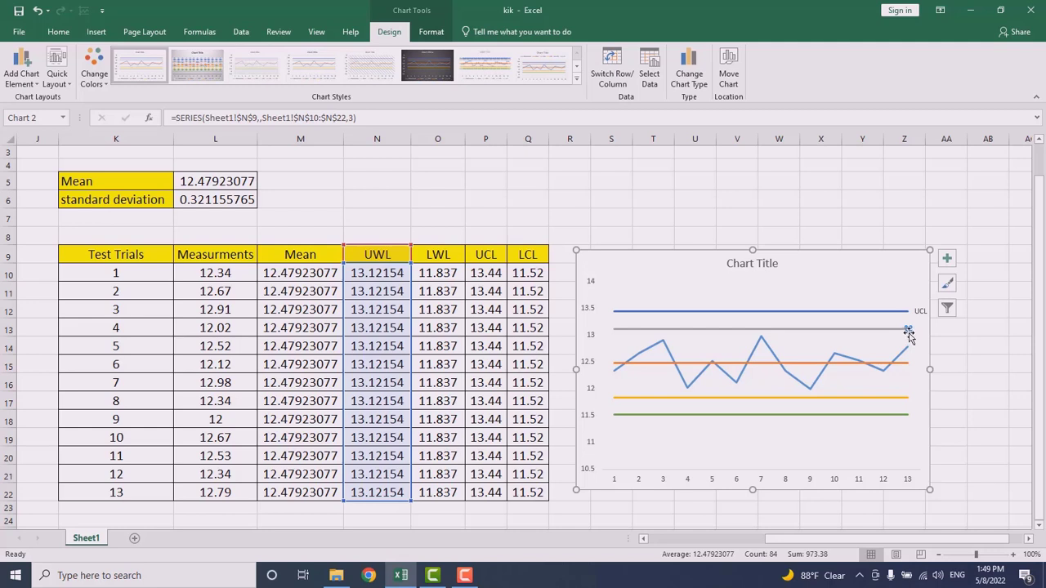
Add a data label to the UWL line linked to N9, then label the remaining lines including LCL by their headings.
right_click(909, 330)
type("=")
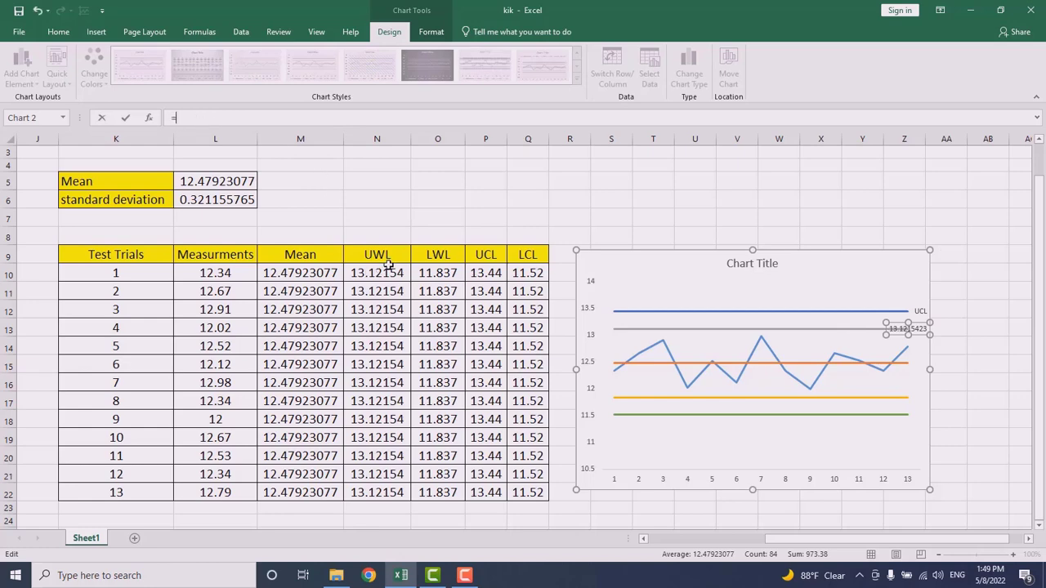
left_click(376, 255)
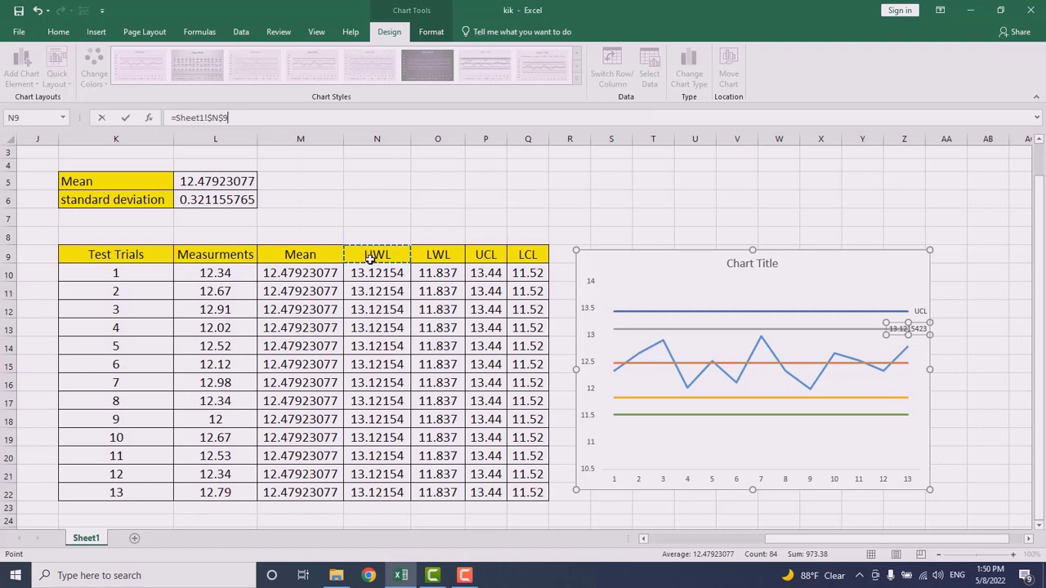
left_click(873, 361)
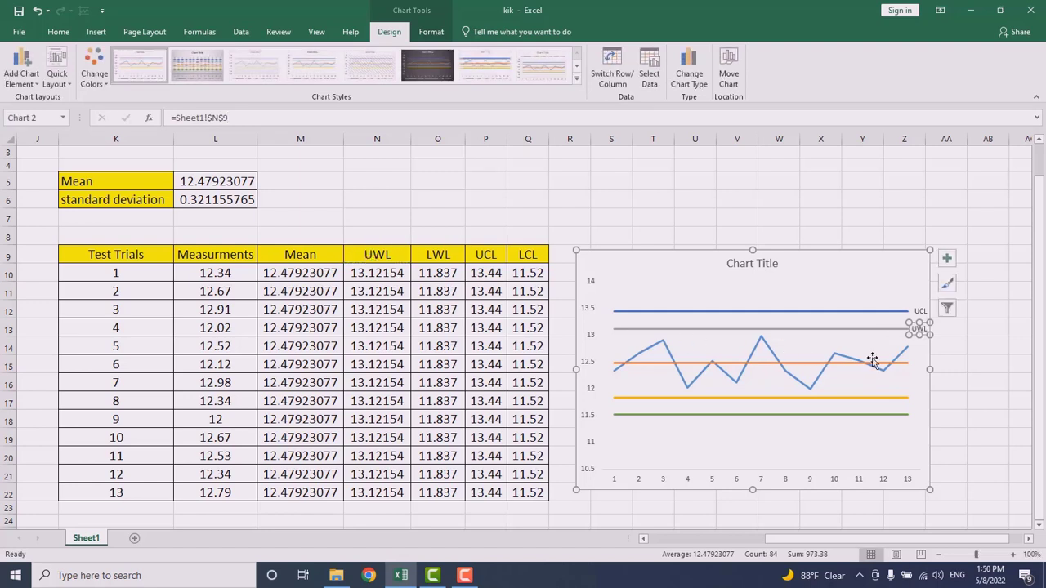
mouse_move(909, 358)
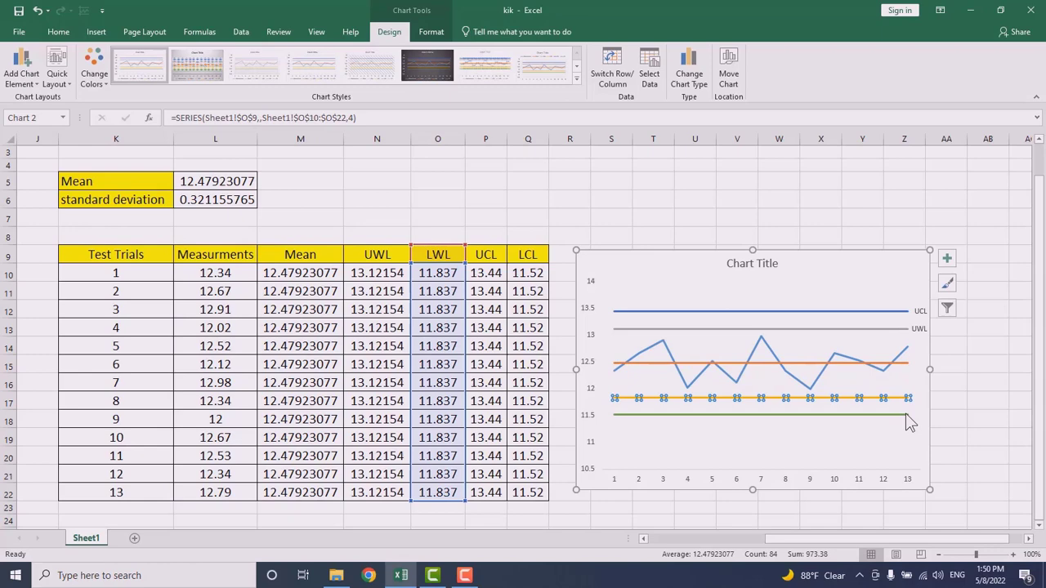
left_click(760, 417)
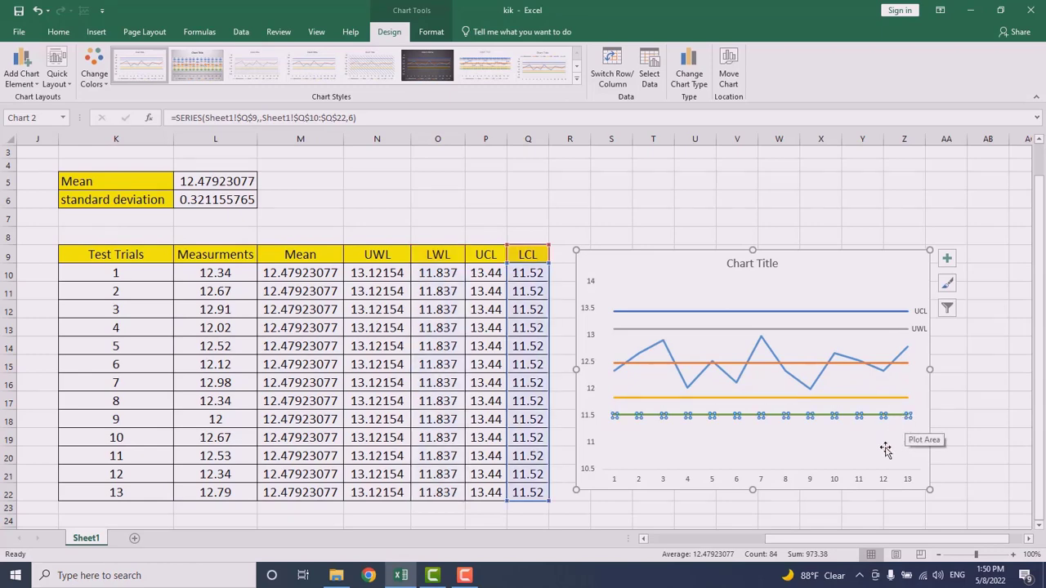
mouse_move(629, 435)
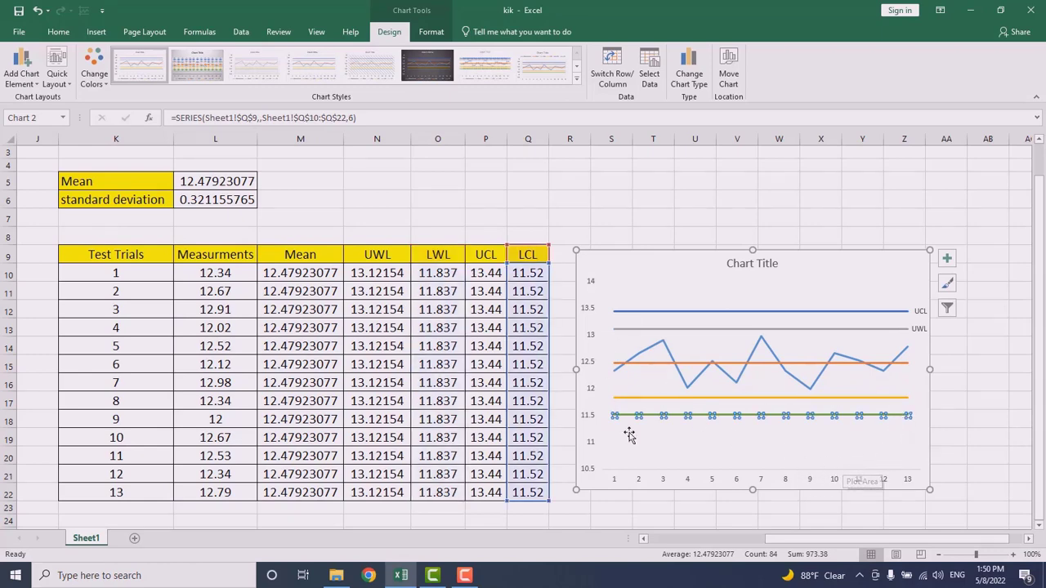
mouse_move(699, 301)
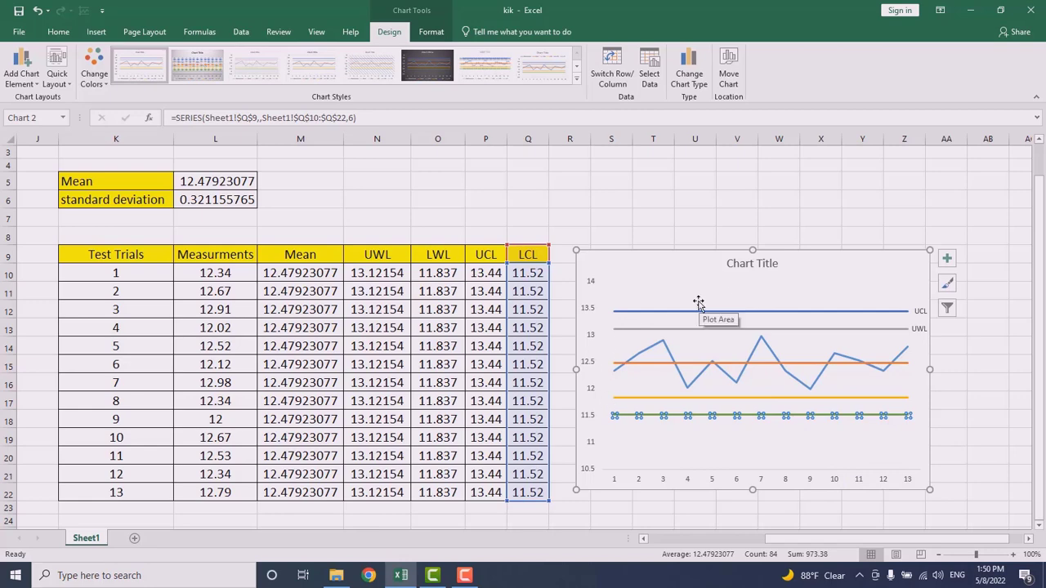
left_click(216, 291)
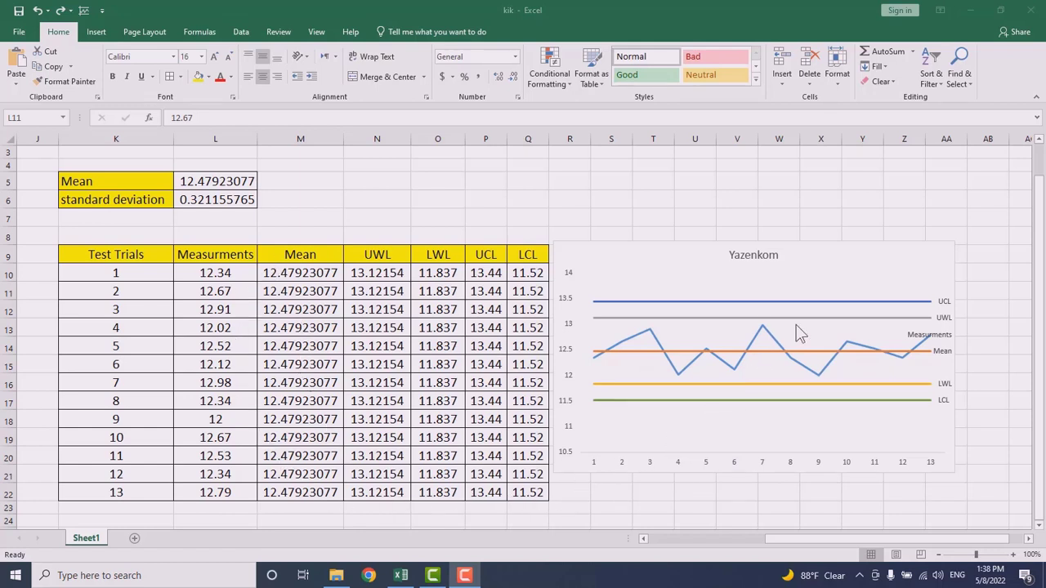
mouse_move(739, 319)
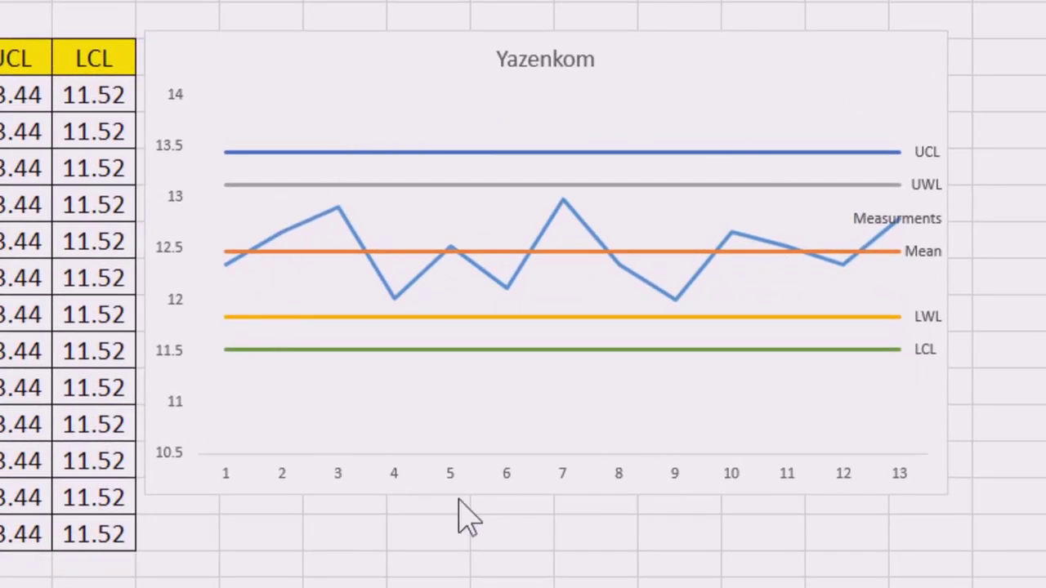
mouse_move(850, 183)
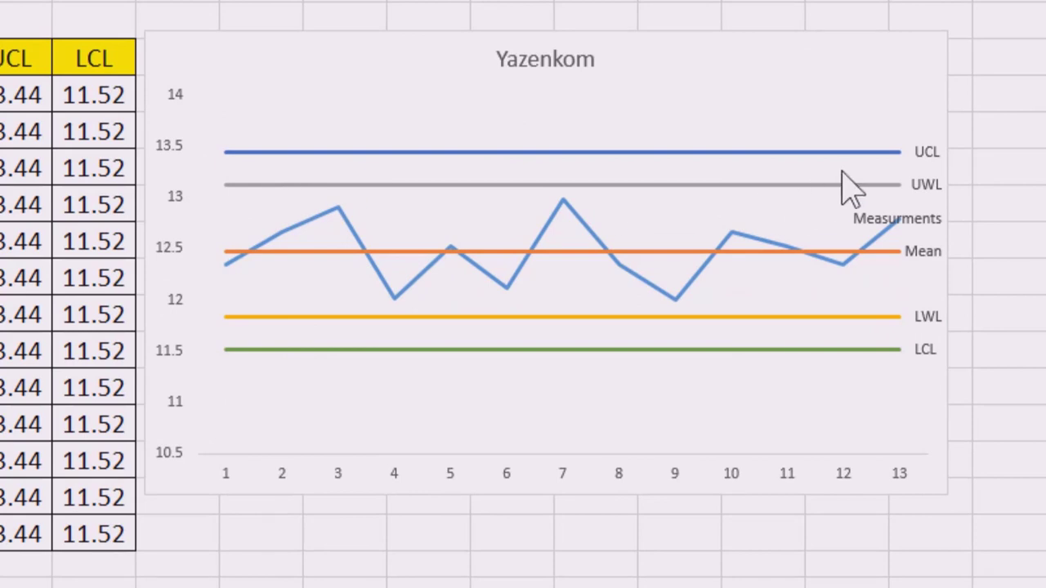
mouse_move(765, 167)
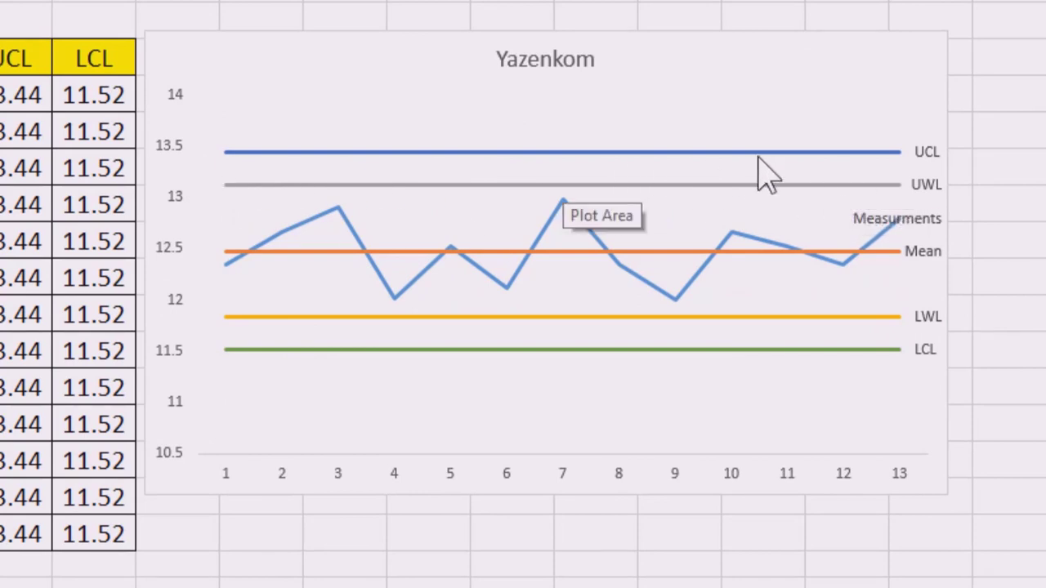
mouse_move(456, 188)
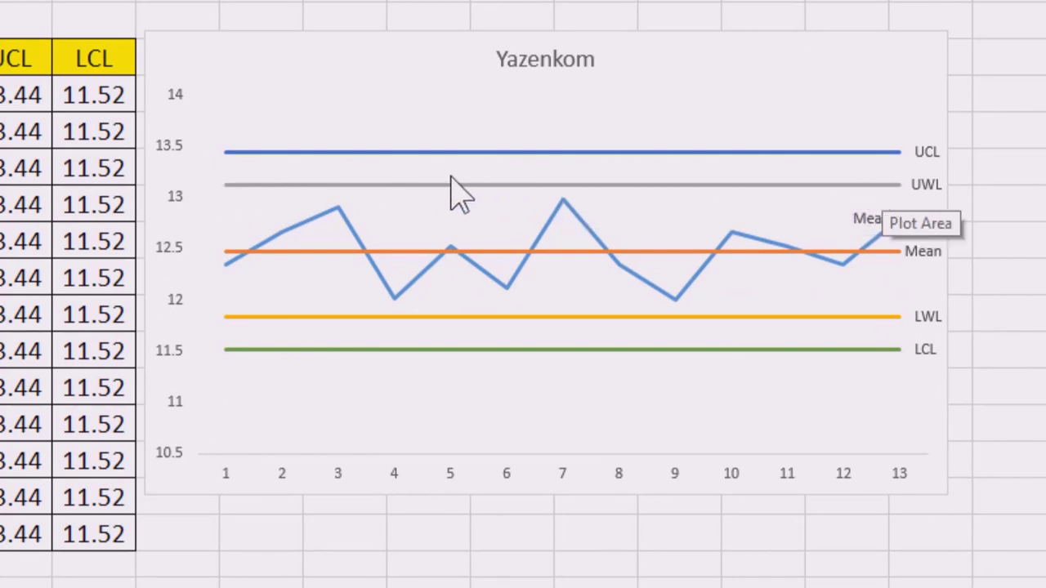
mouse_move(307, 356)
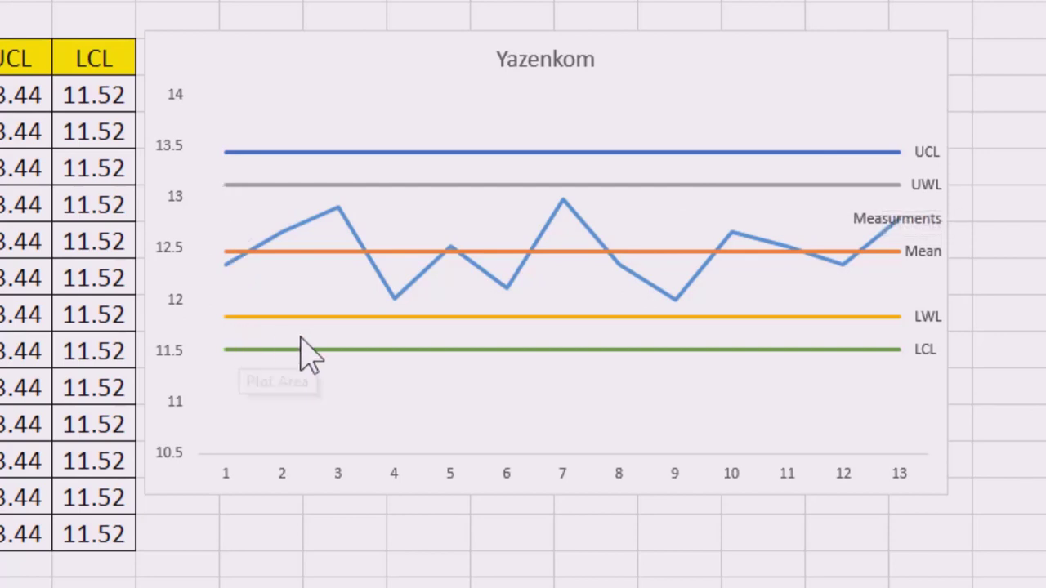
mouse_move(363, 356)
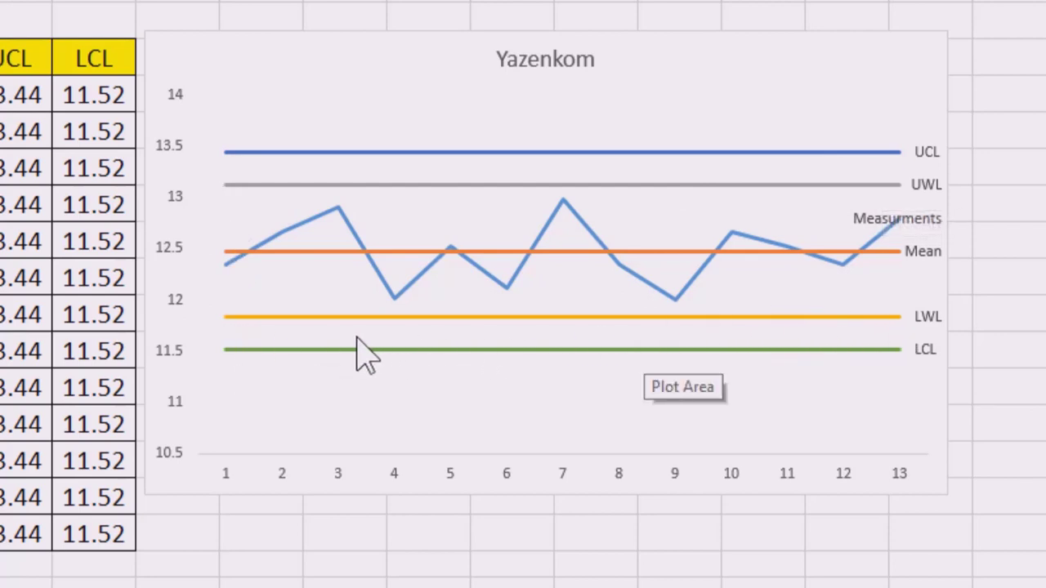
mouse_move(275, 357)
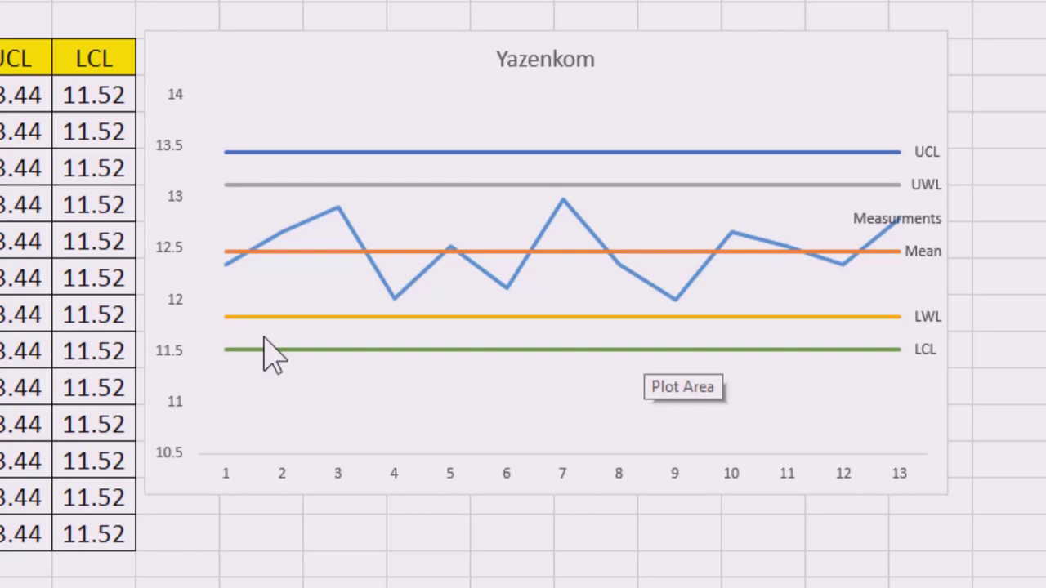
mouse_move(286, 357)
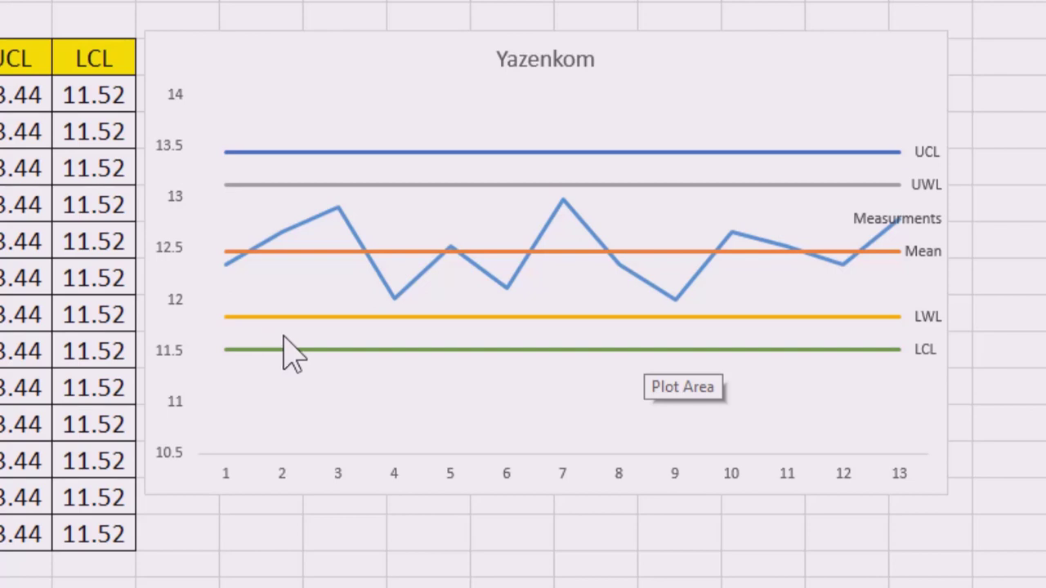
mouse_move(834, 346)
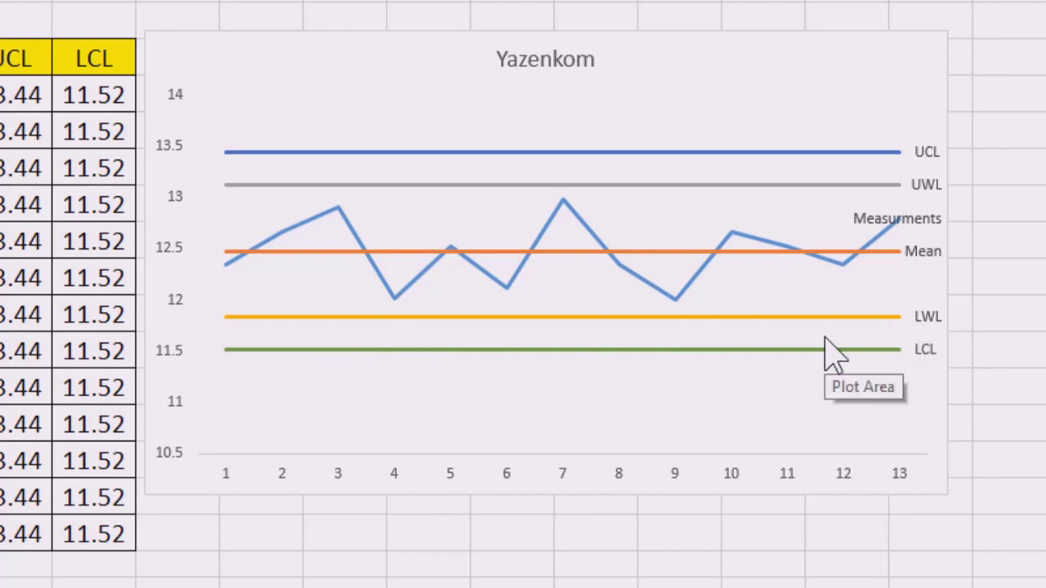
mouse_move(801, 310)
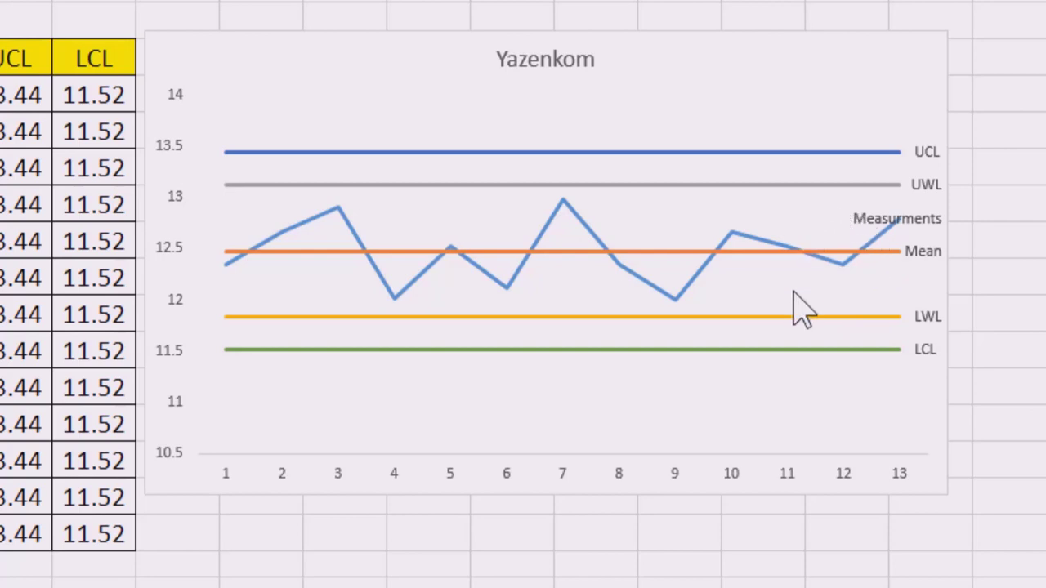
mouse_move(356, 253)
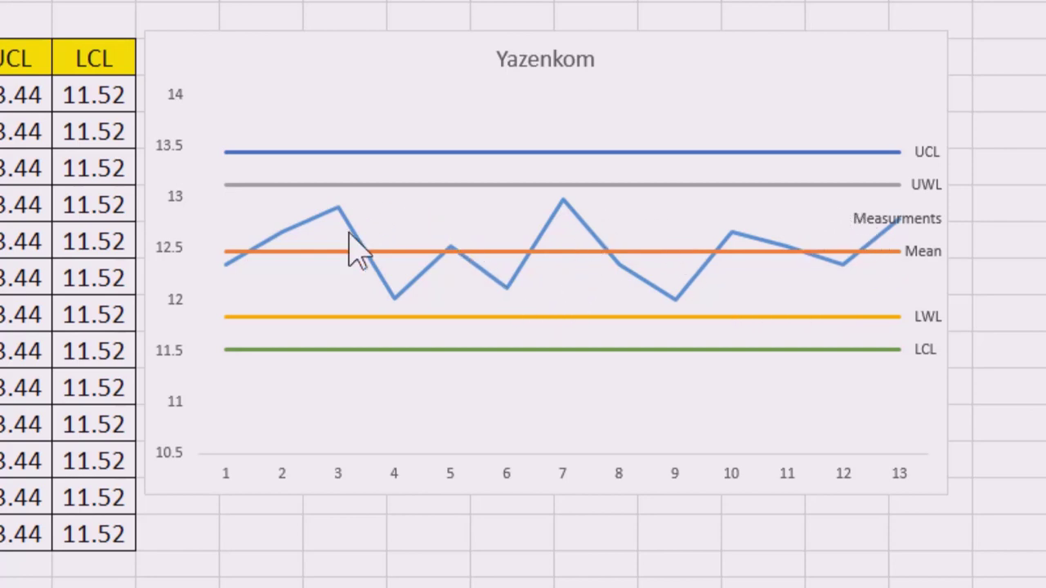
mouse_move(624, 278)
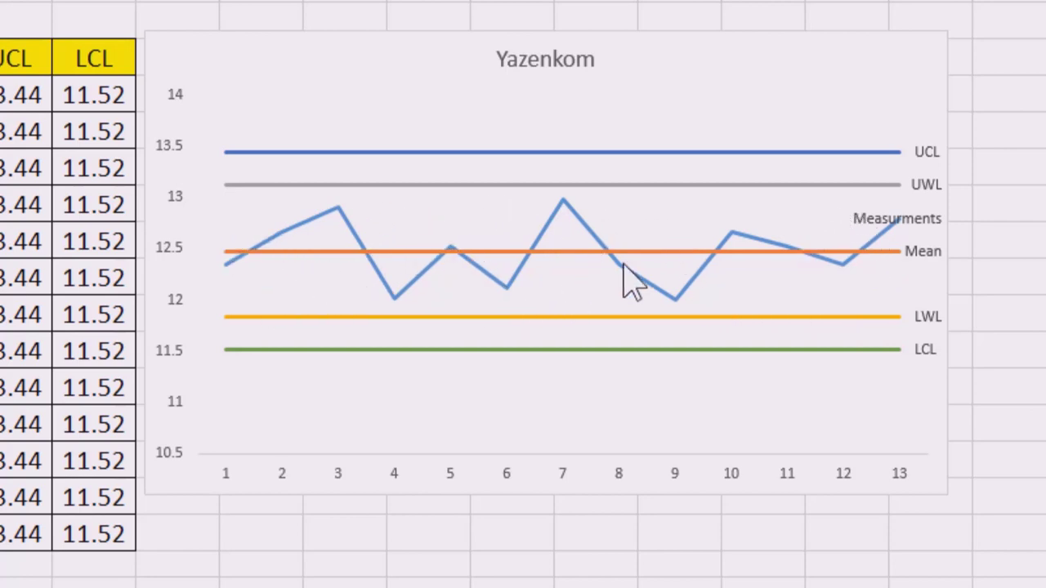
mouse_move(834, 166)
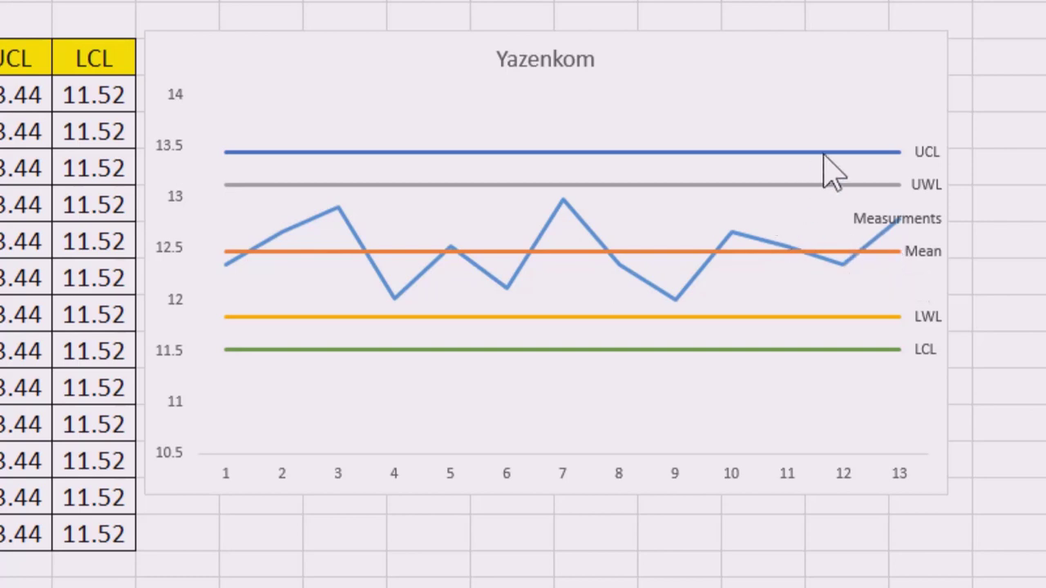
mouse_move(270, 177)
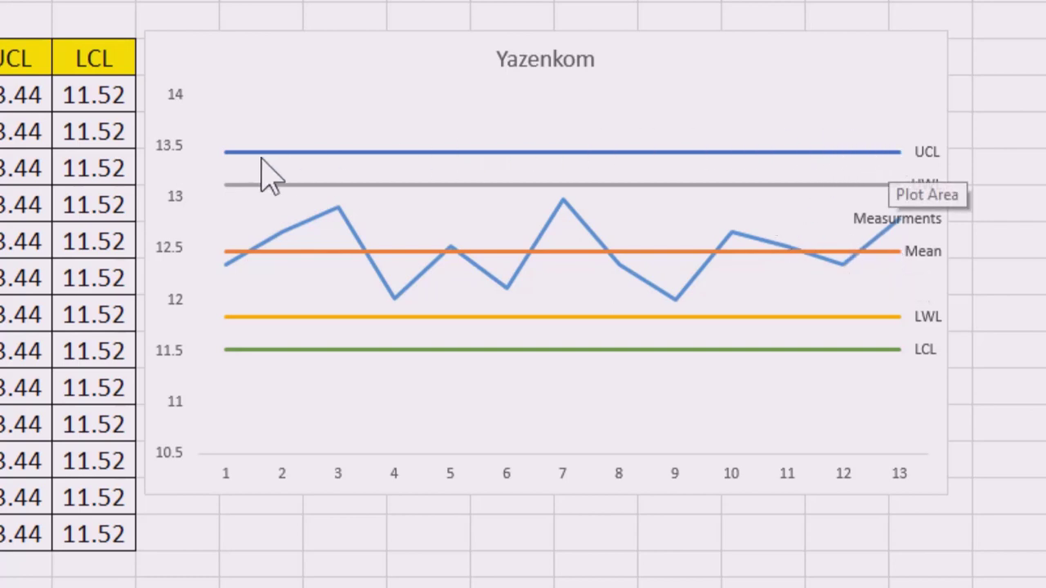
mouse_move(842, 360)
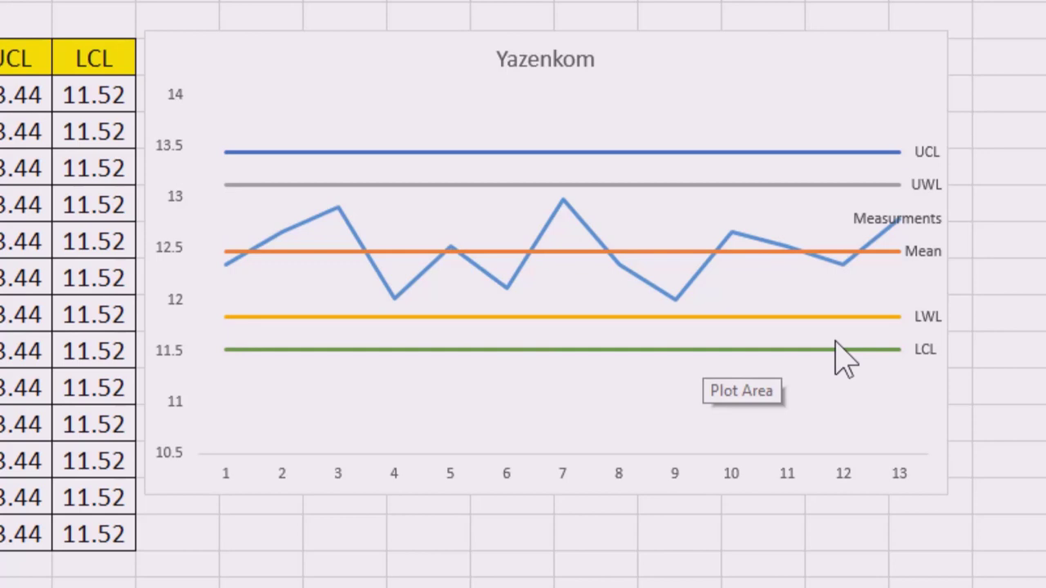
mouse_move(703, 389)
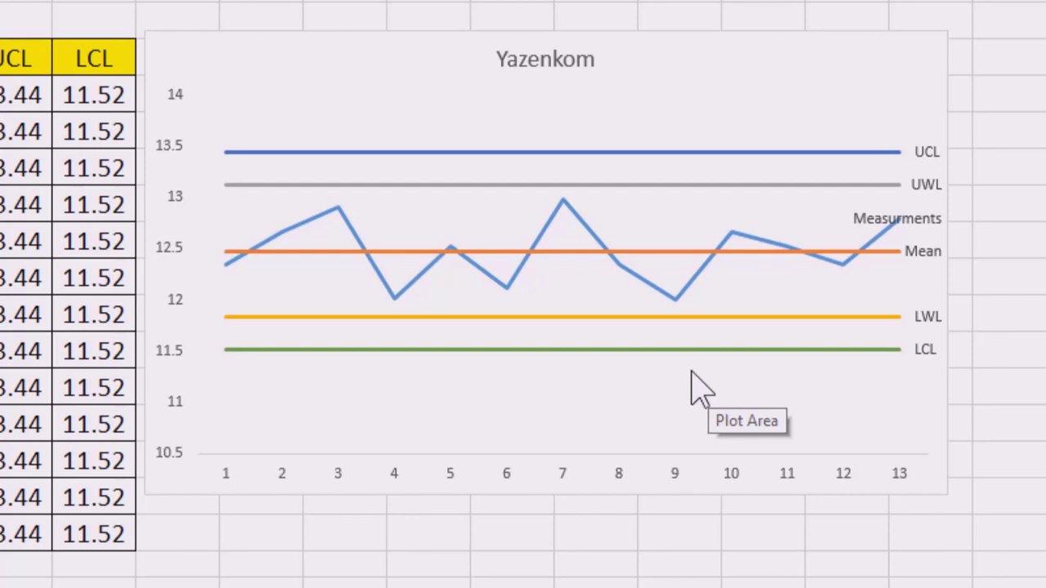
mouse_move(850, 229)
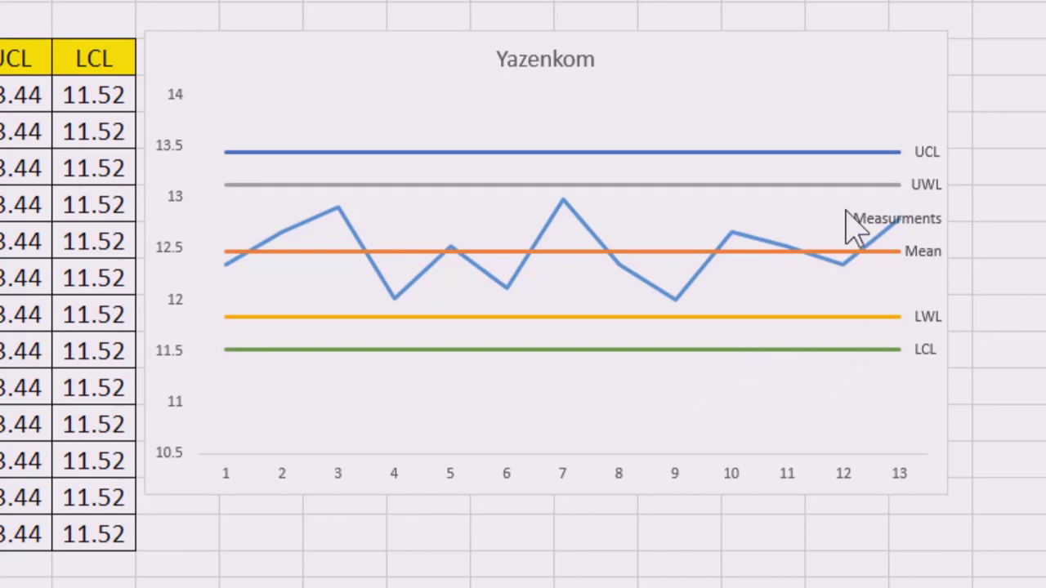
mouse_move(654, 397)
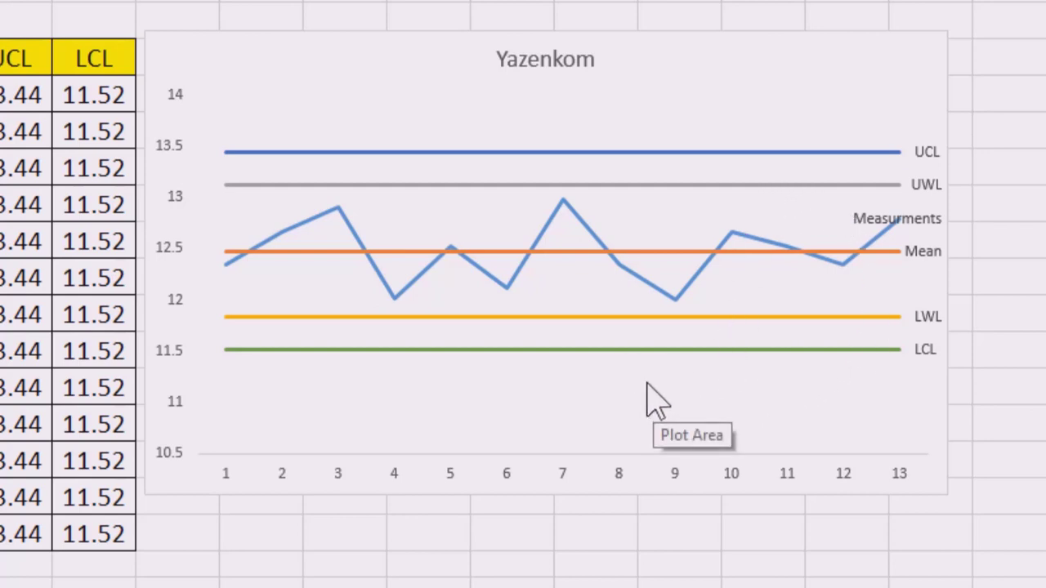
mouse_move(646, 398)
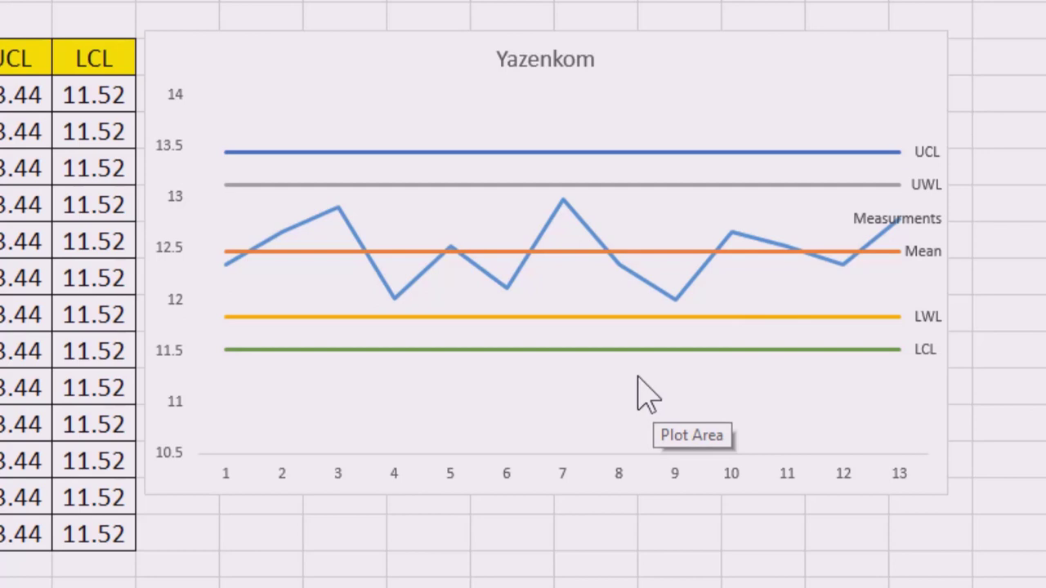
mouse_move(611, 397)
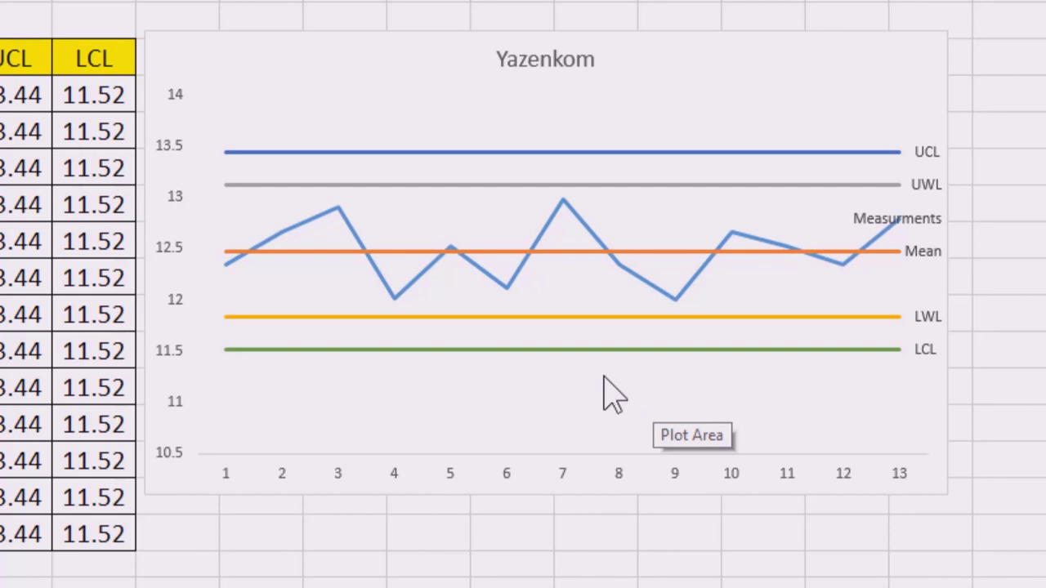
mouse_move(357, 397)
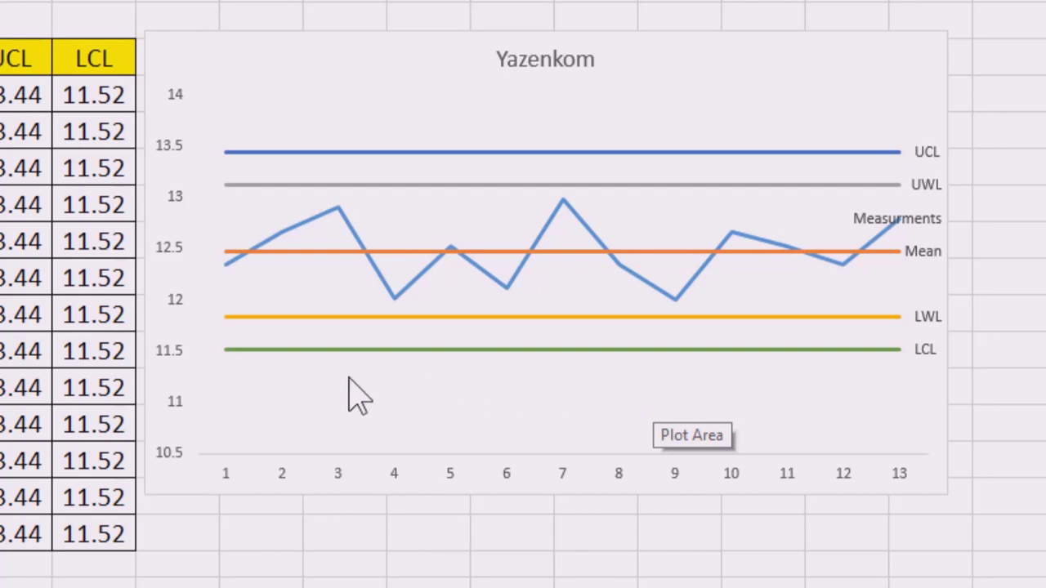
mouse_move(346, 384)
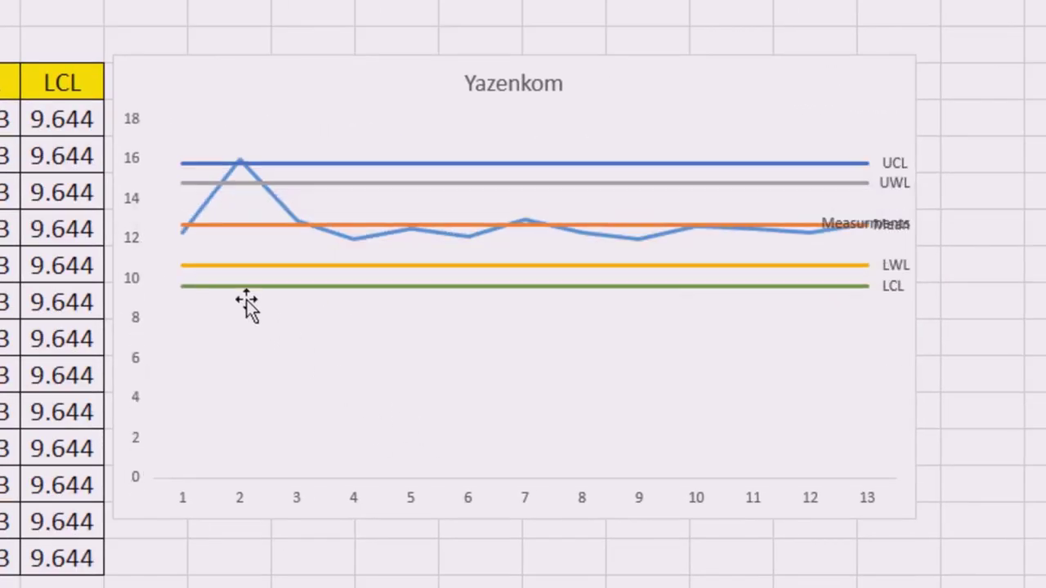
mouse_move(242, 163)
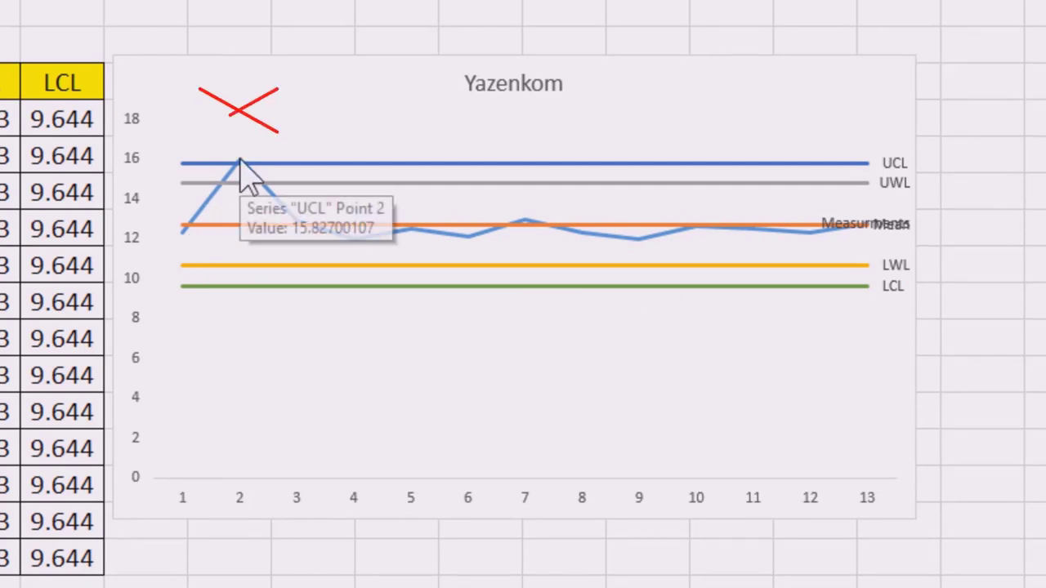
mouse_move(903, 171)
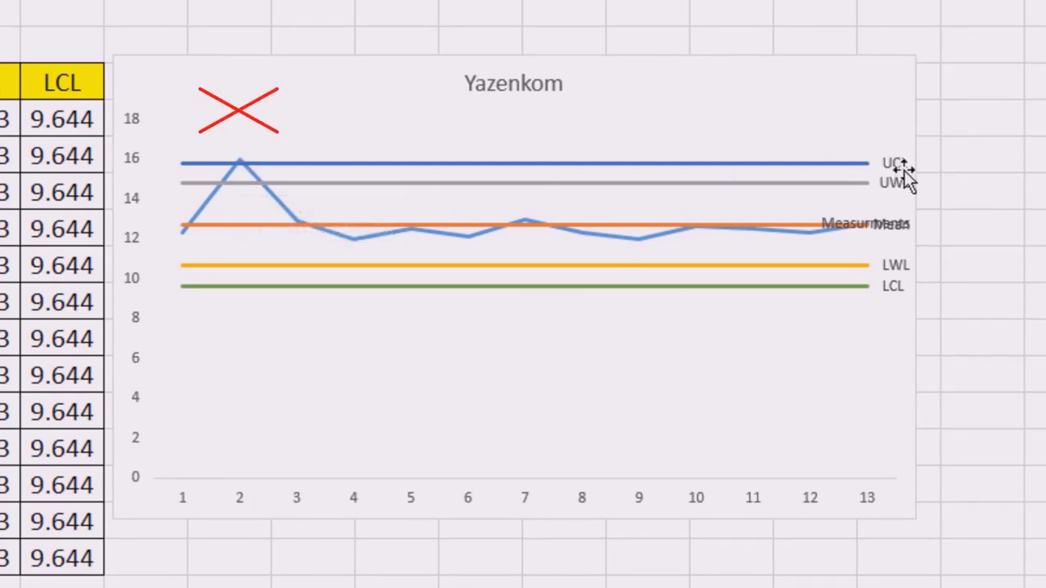
mouse_move(269, 286)
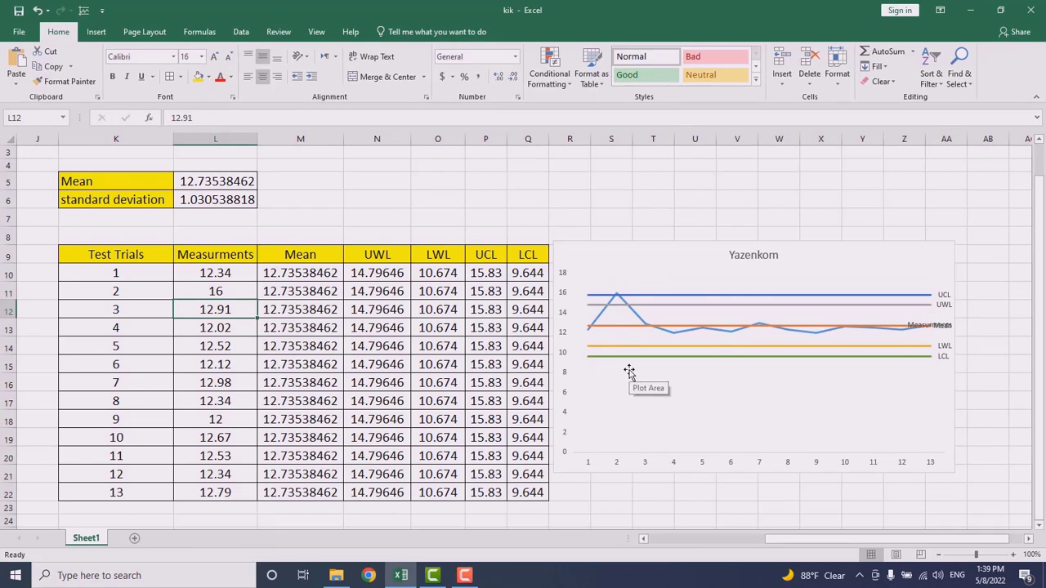
mouse_move(618, 425)
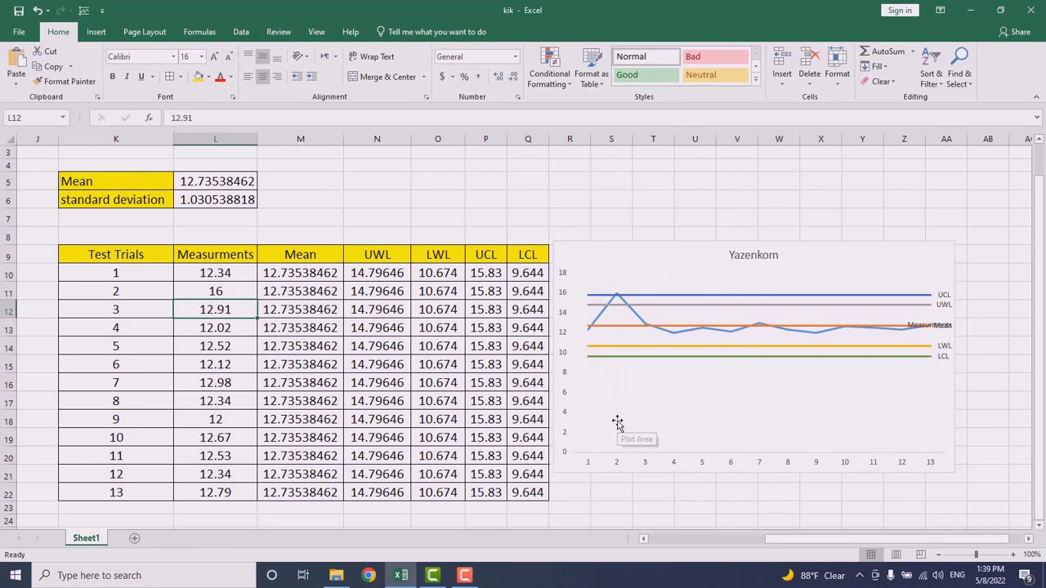